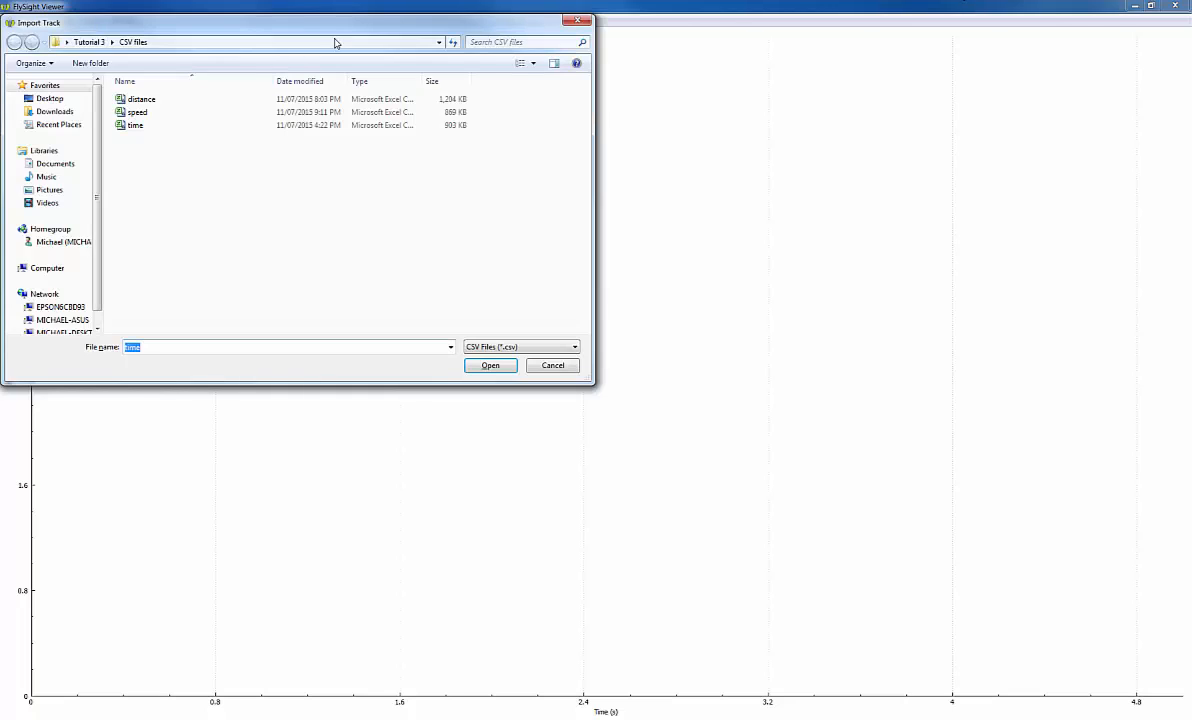
- Import the 'time' CSV track so its elevation-over-time plot appears
click(136, 124)
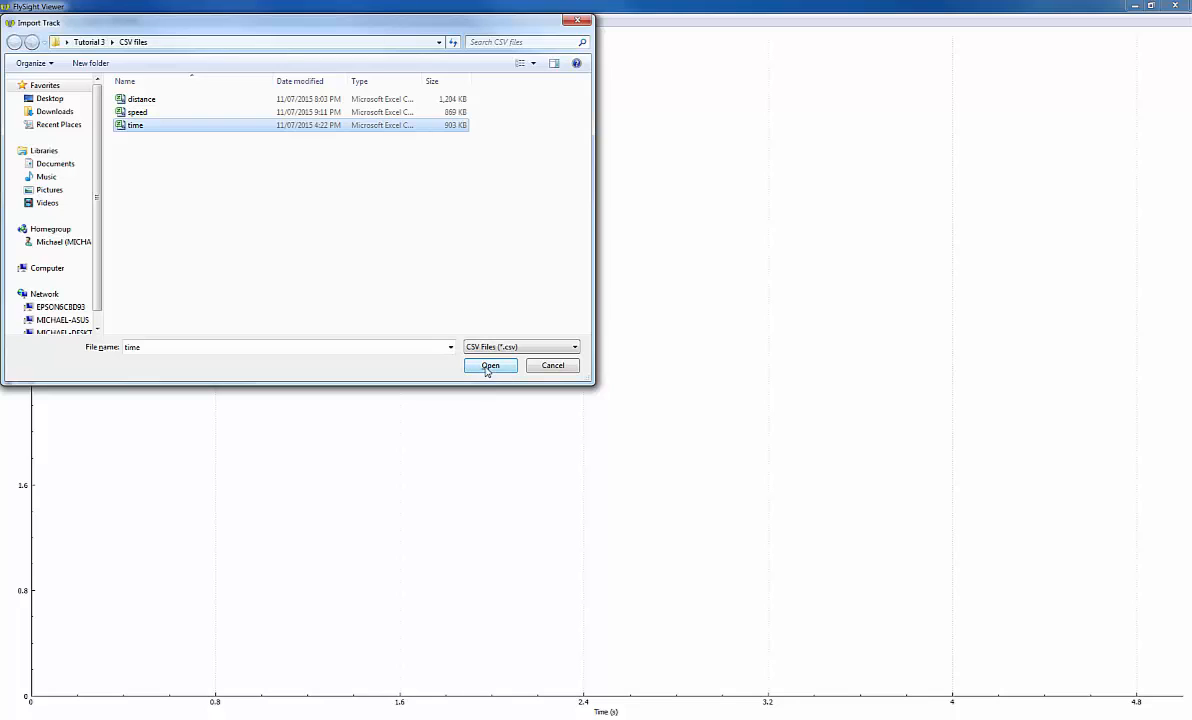
click(490, 364)
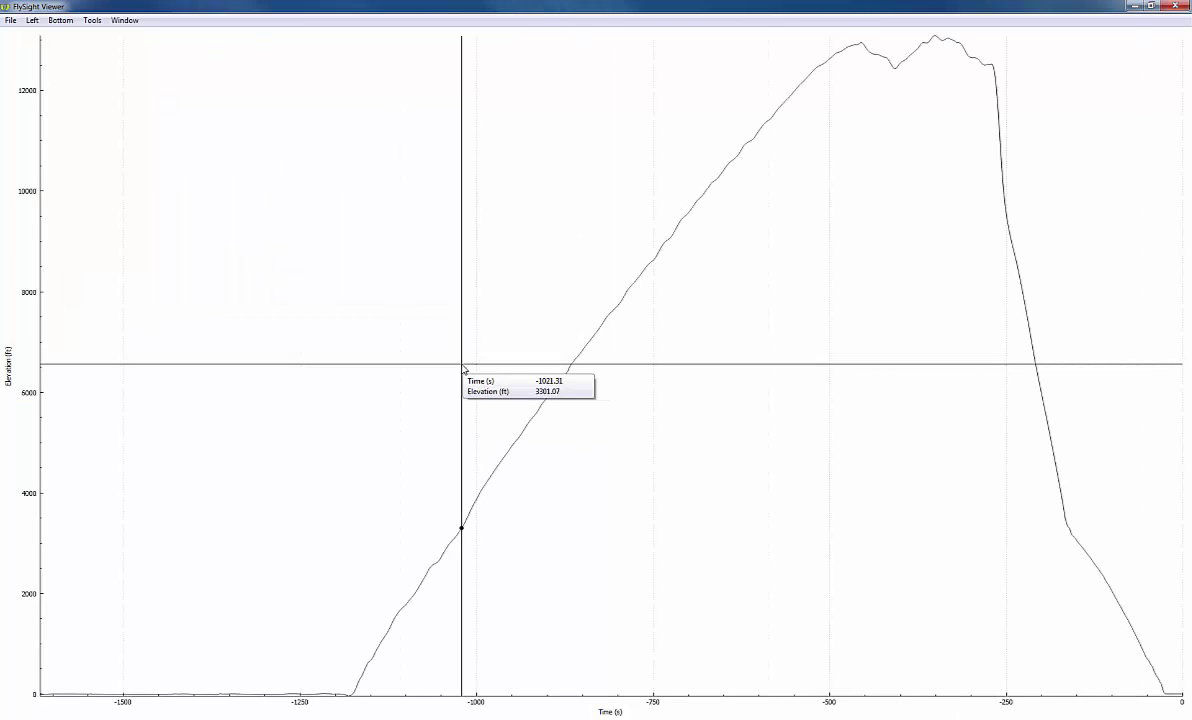
mouse_move(422, 308)
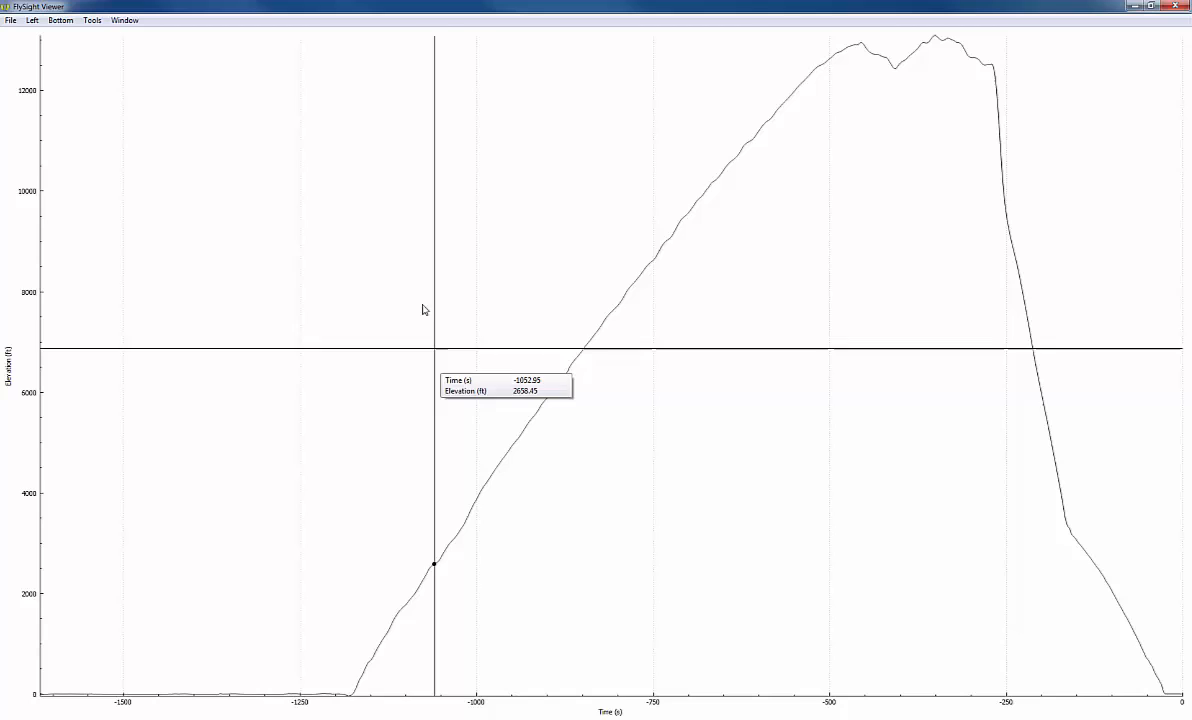
- Show the Drag Polar panel from the Window menu beneath the elevation plot
click(124, 20)
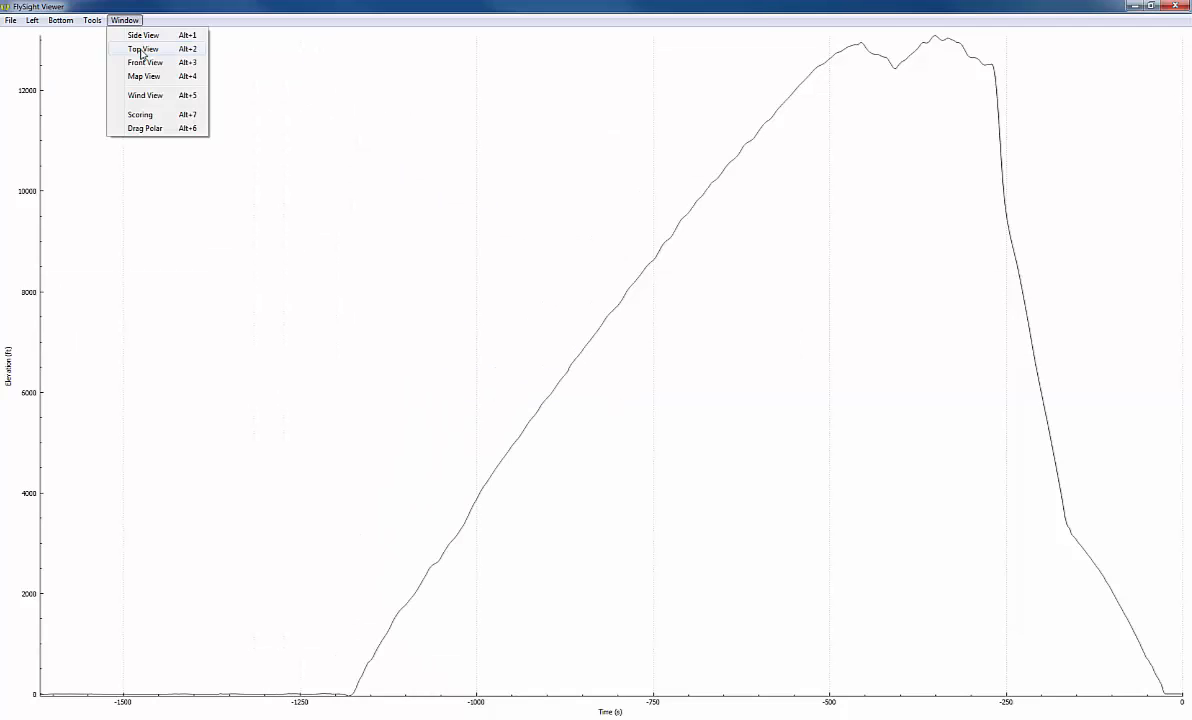
click(144, 128)
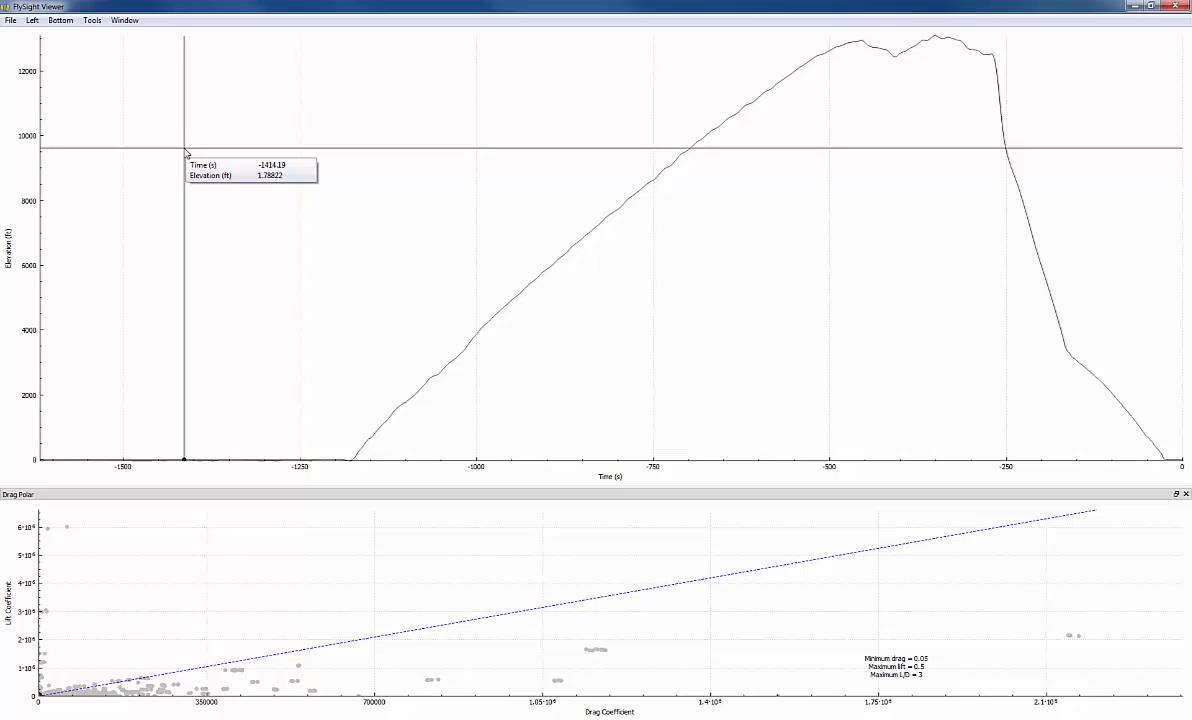
click(32, 20)
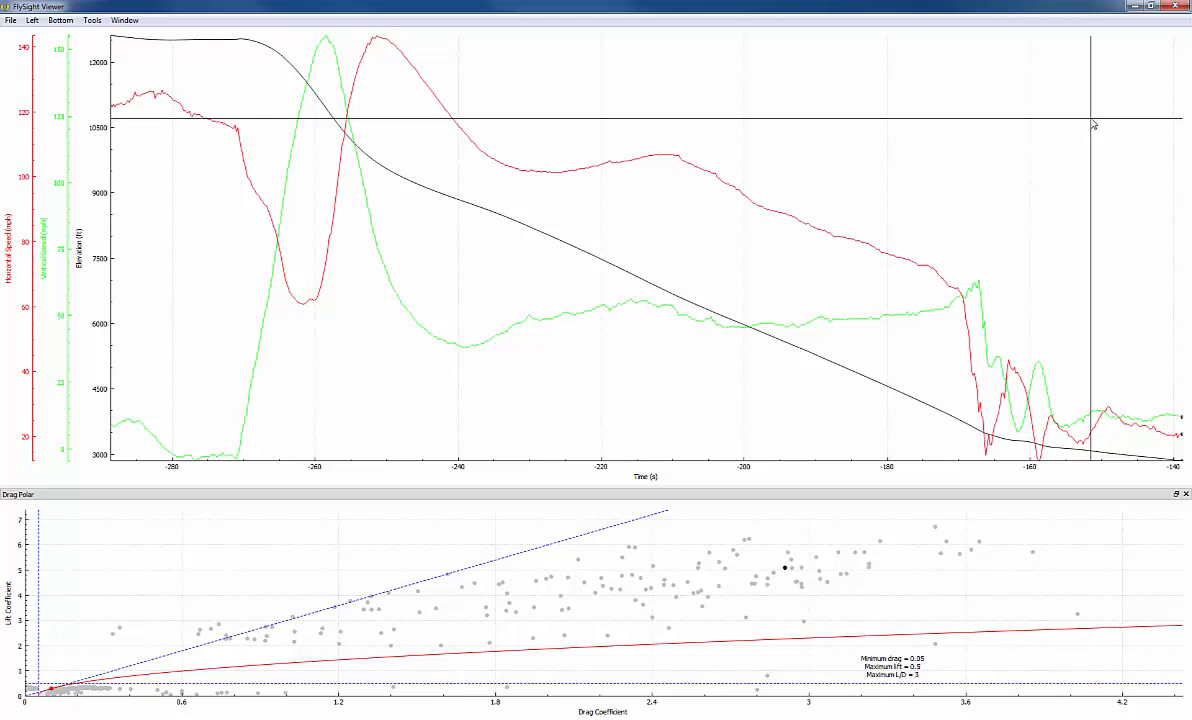
mouse_move(262, 146)
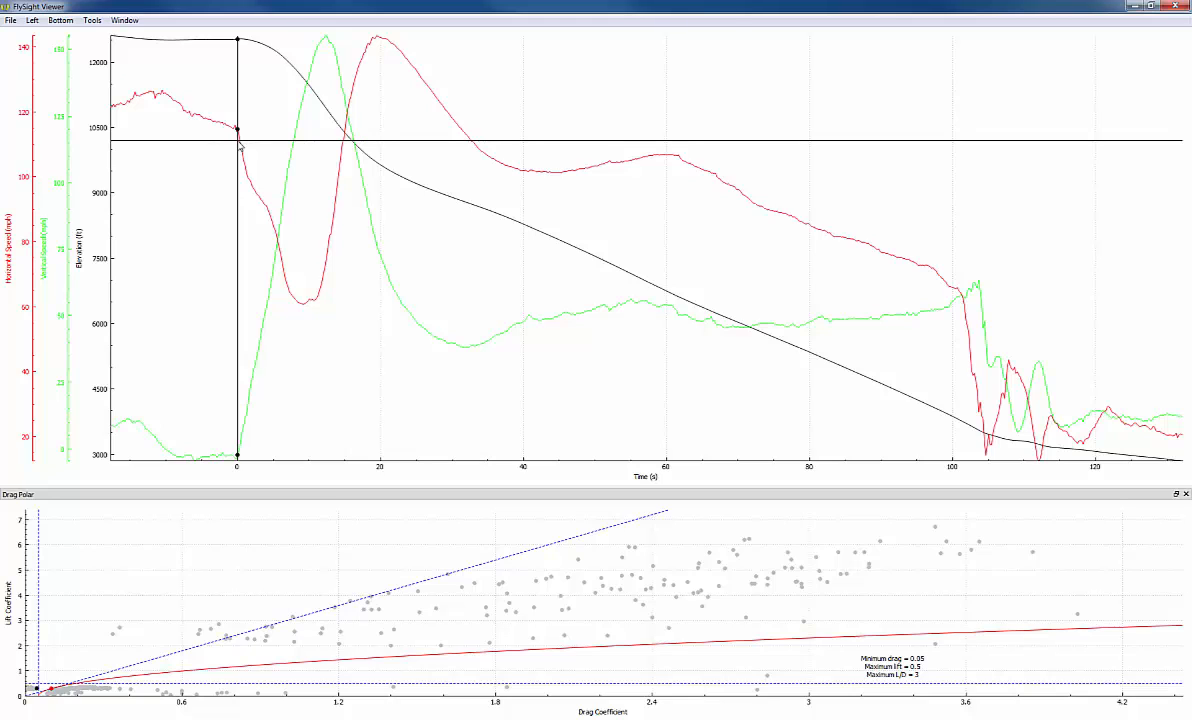
mouse_move(240, 148)
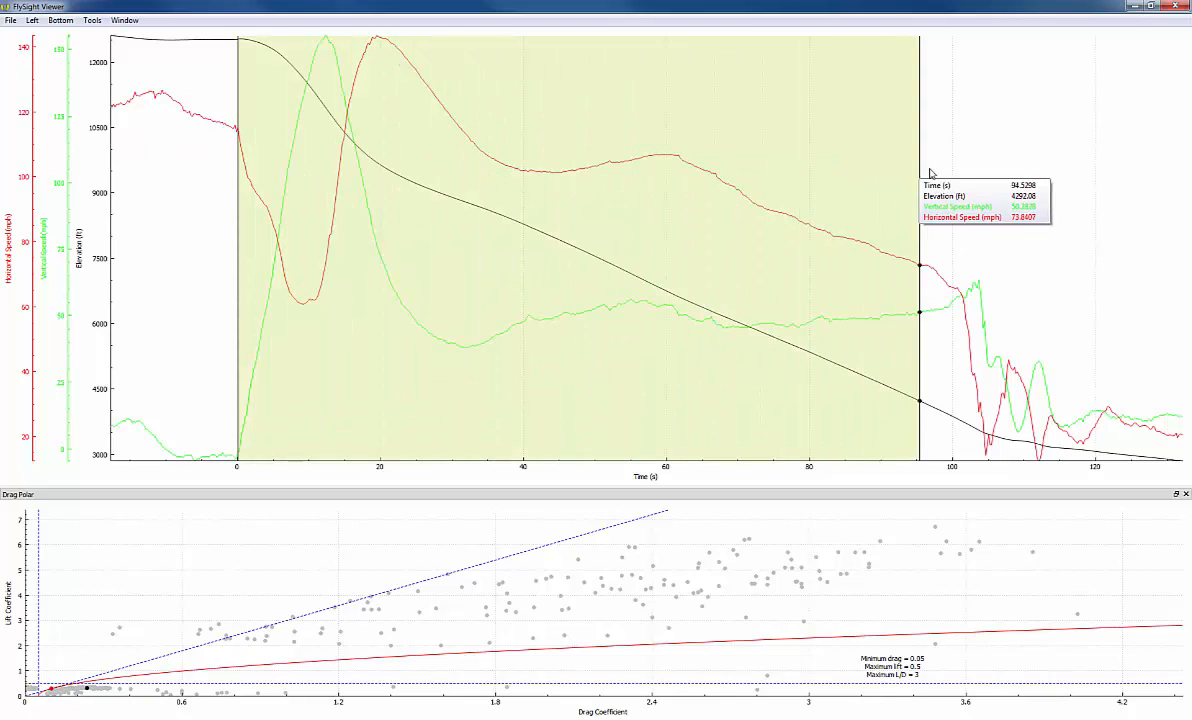
mouse_move(956, 184)
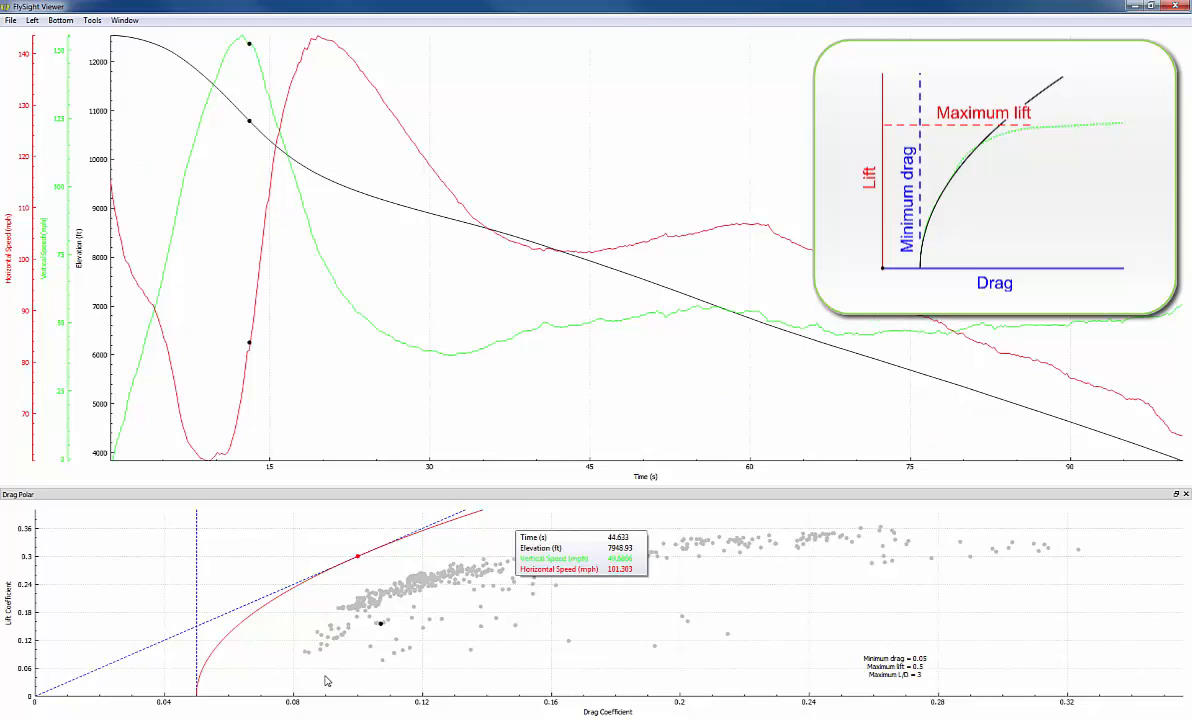
mouse_move(318, 662)
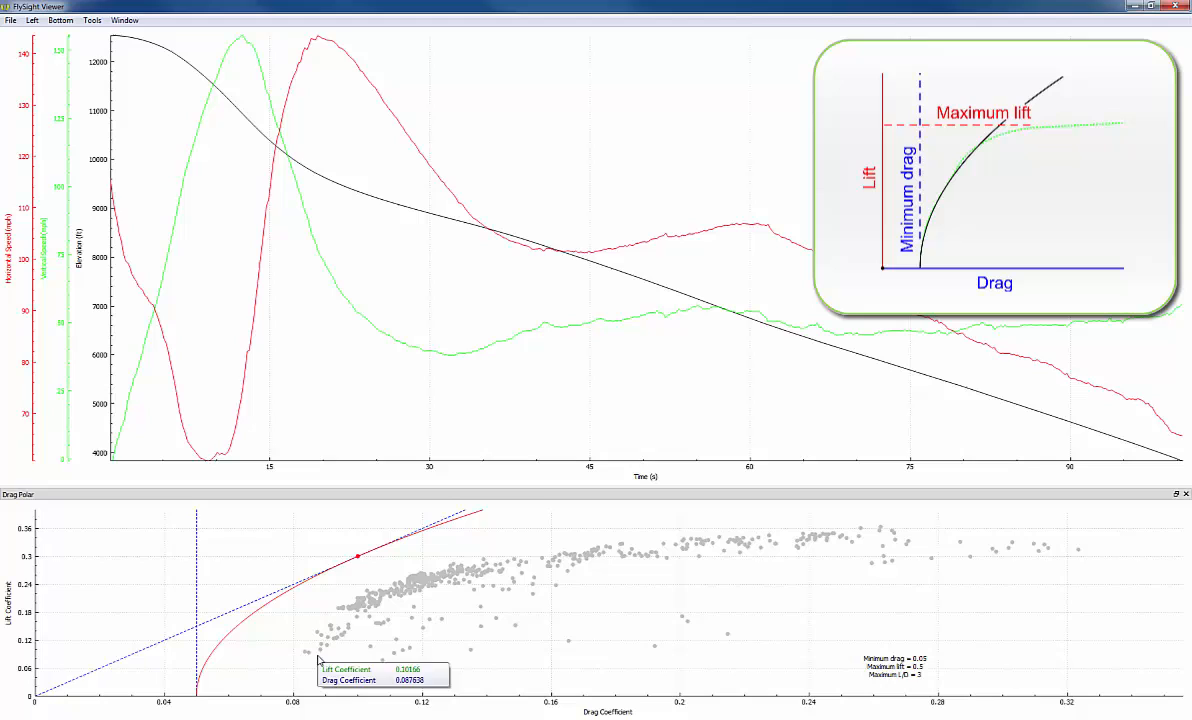
mouse_move(320, 660)
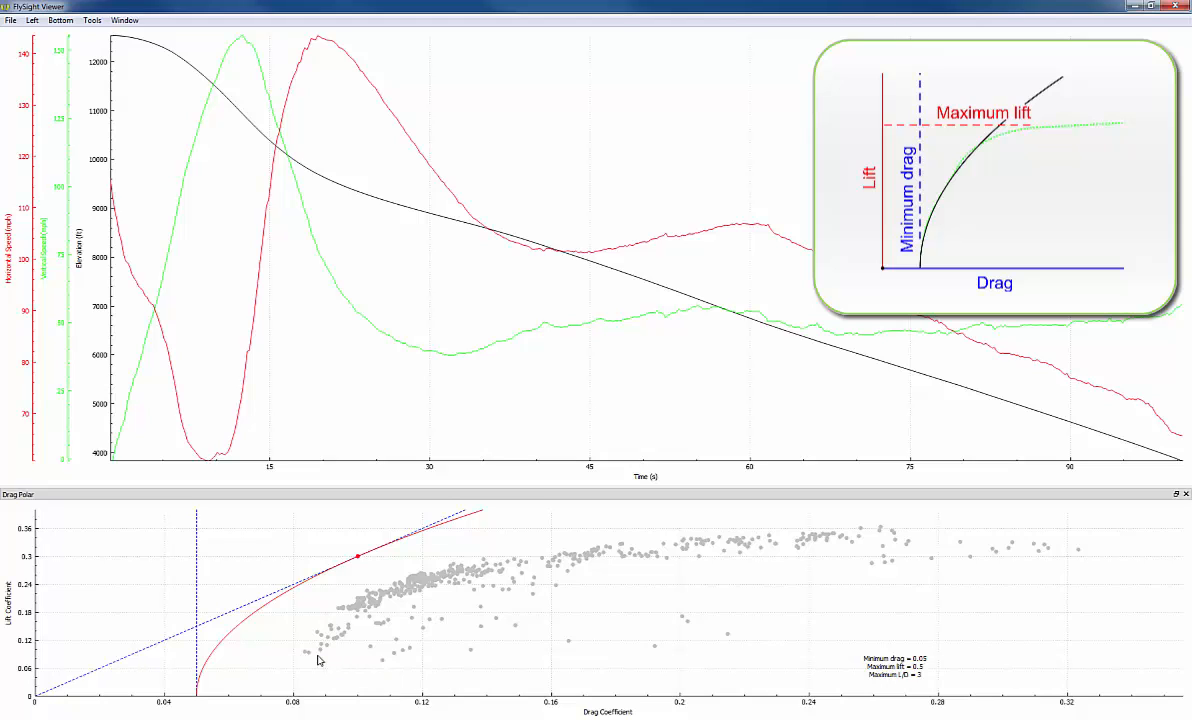
mouse_move(858, 536)
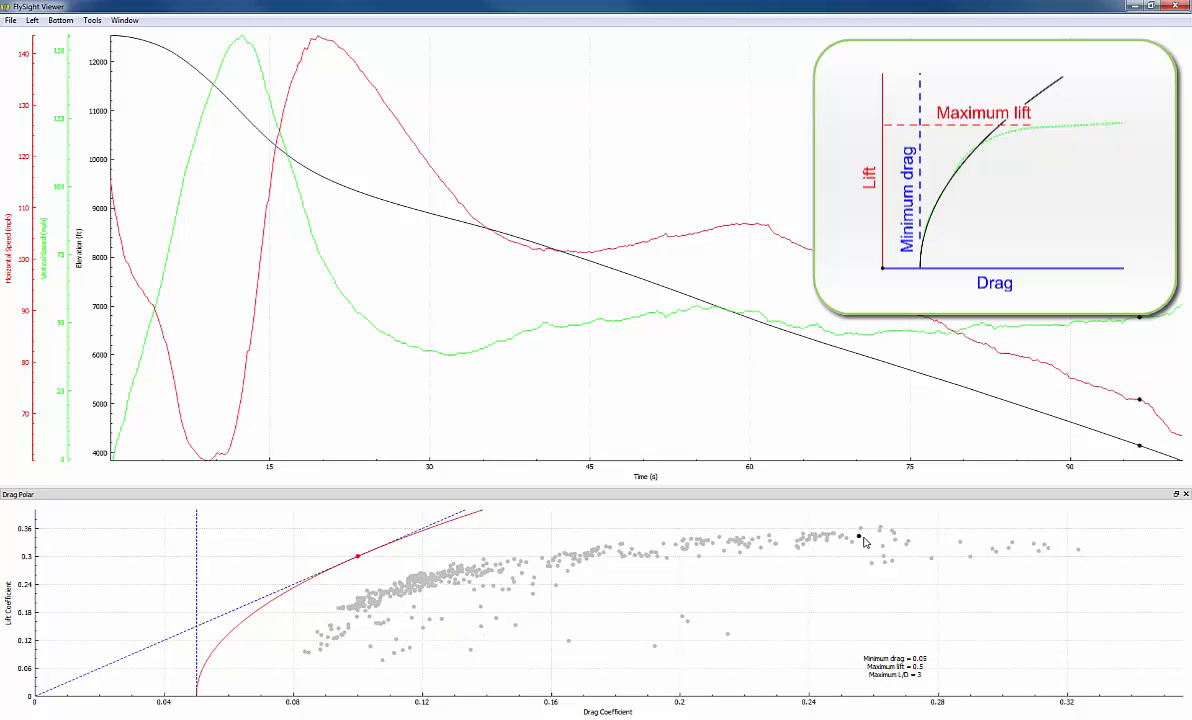
mouse_move(858, 538)
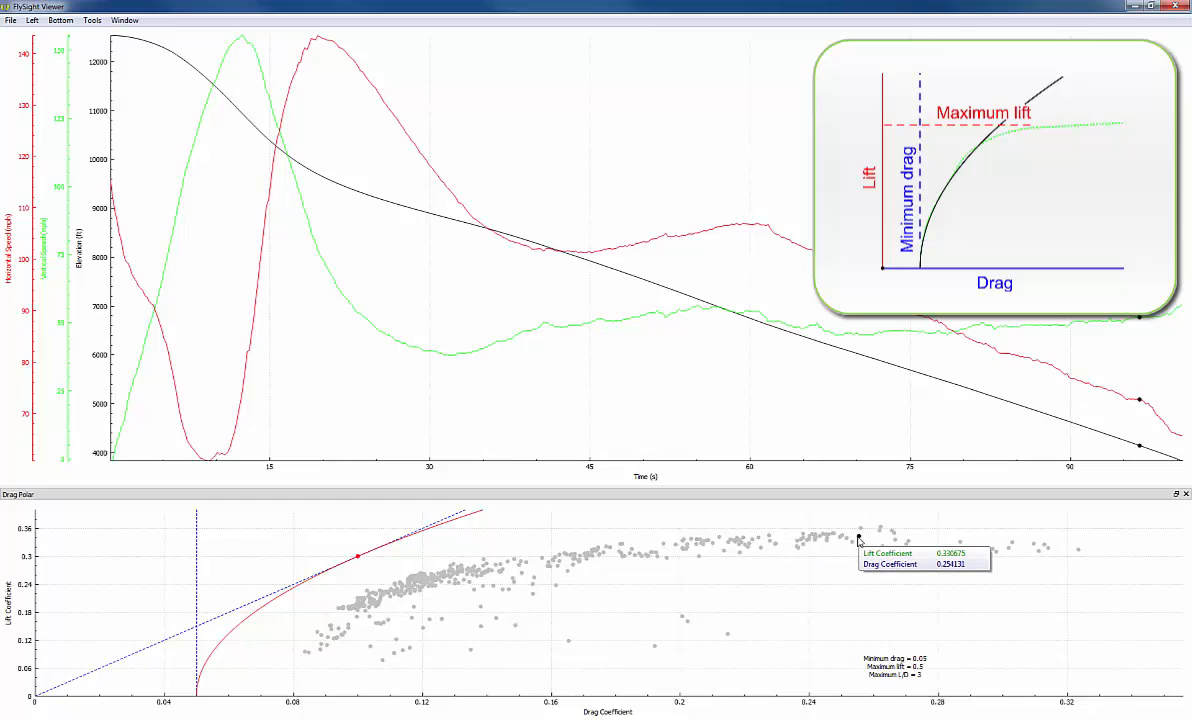
mouse_move(810, 536)
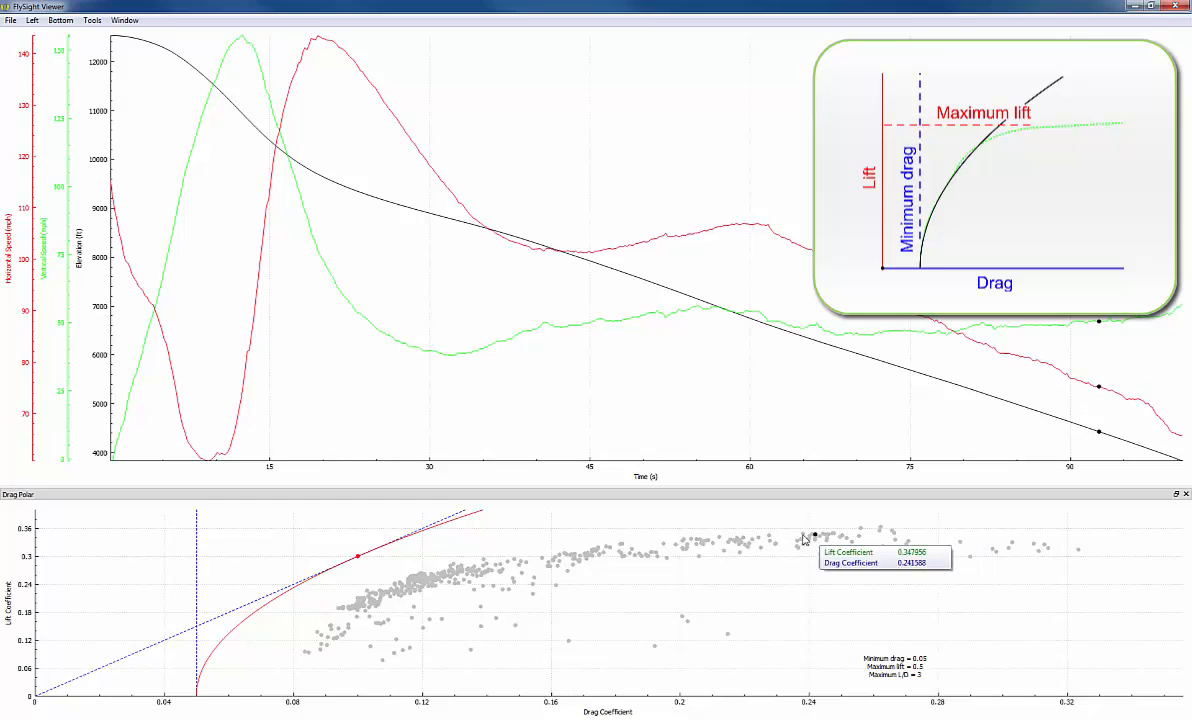
mouse_move(480, 558)
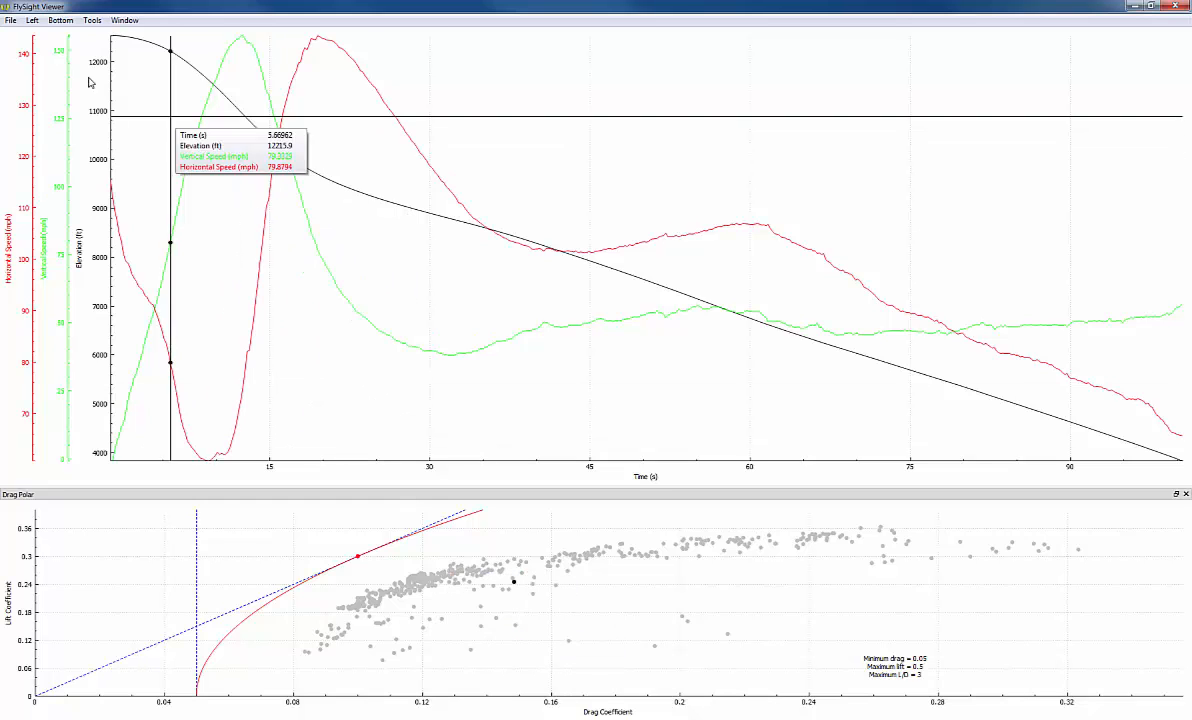
- Accept Aerodynamics preferences: 70 kg mass, 2 m^2 planform area, 120 s simulation time
click(12, 20)
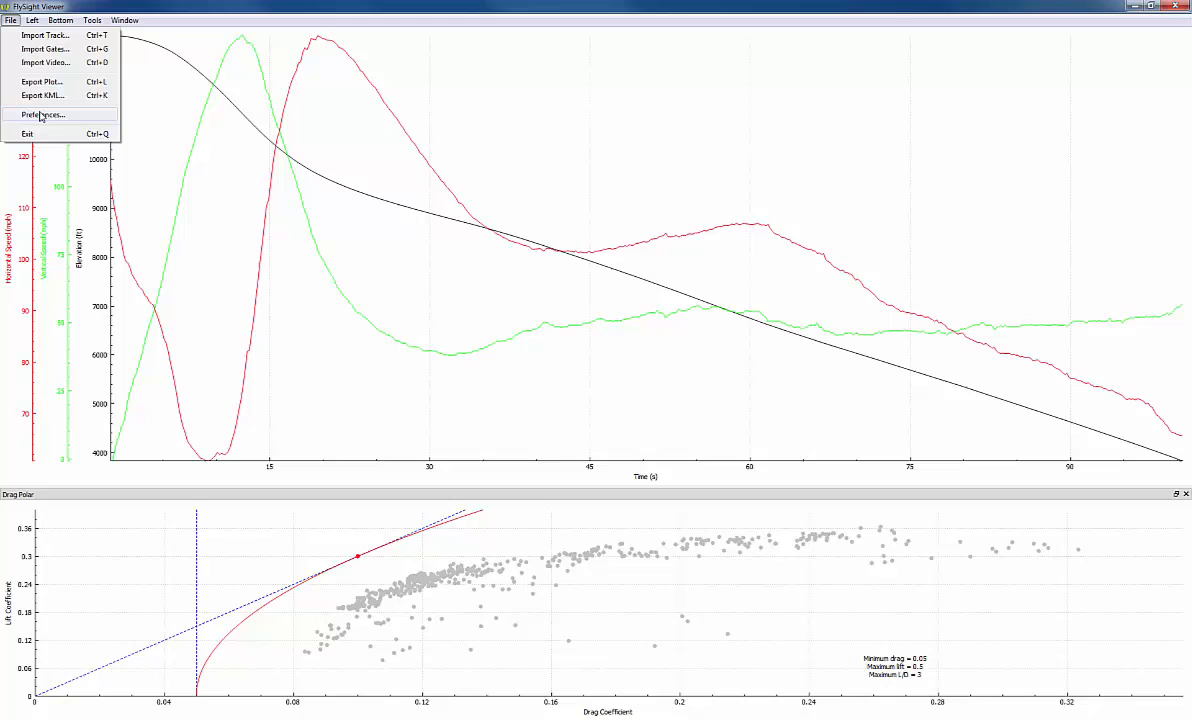
click(40, 114)
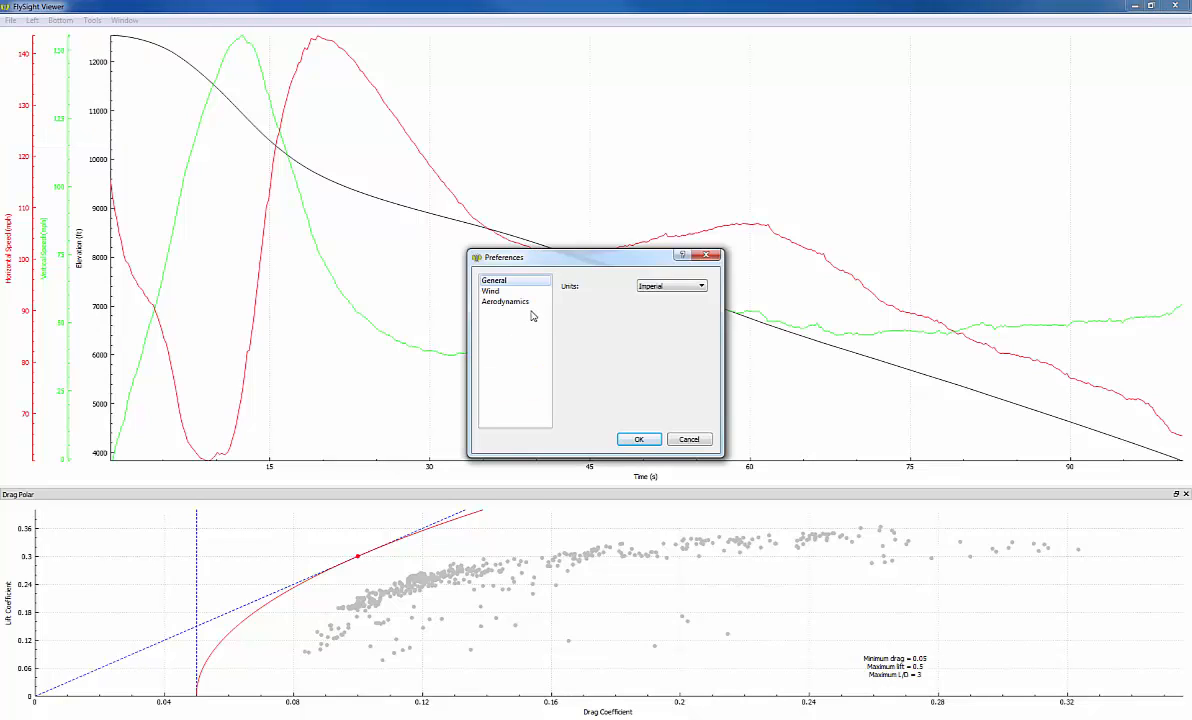
click(504, 302)
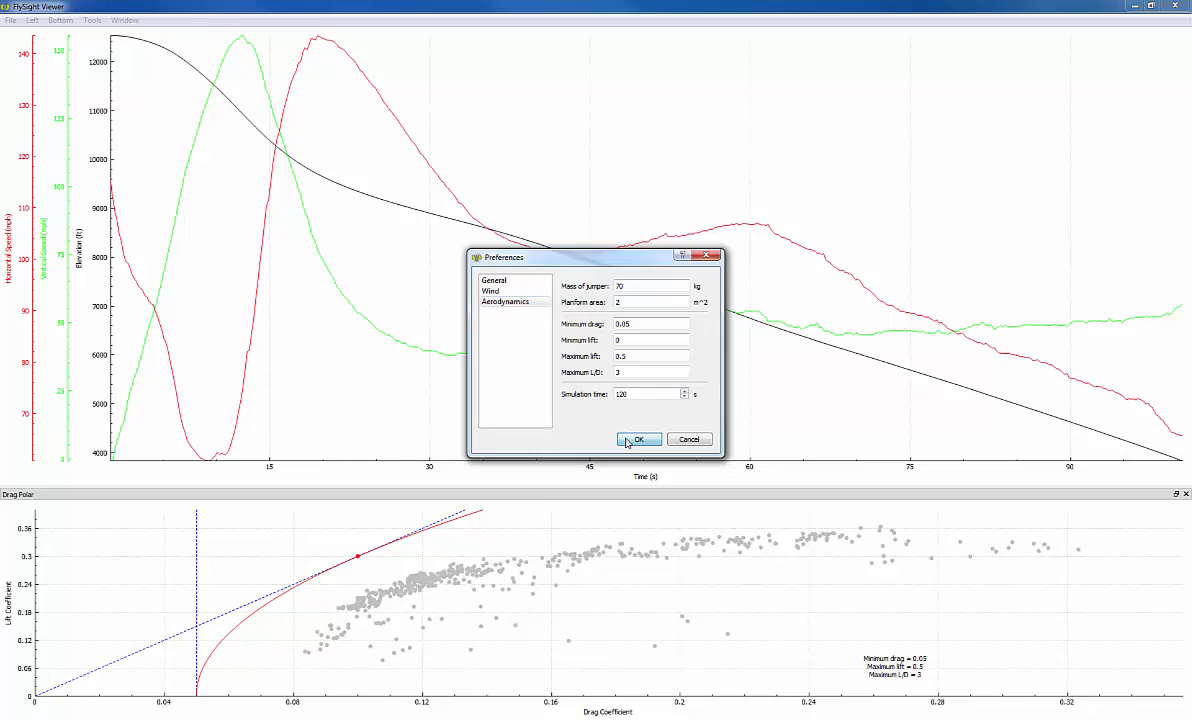
click(636, 440)
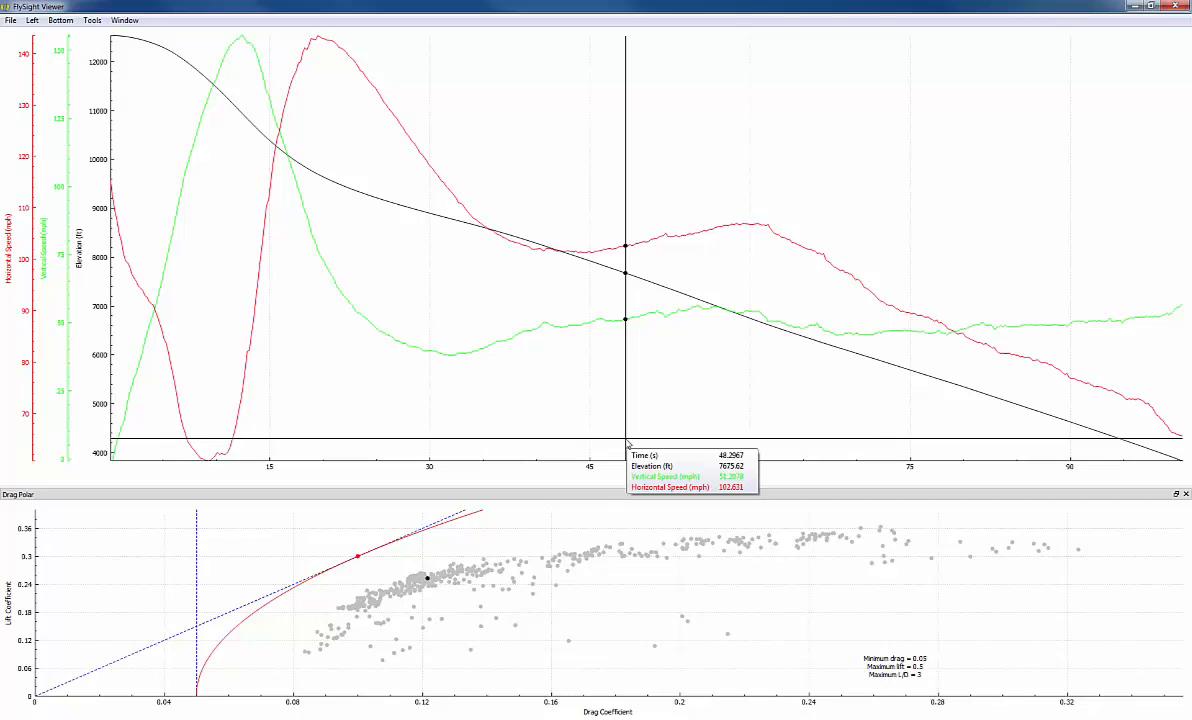
mouse_move(688, 532)
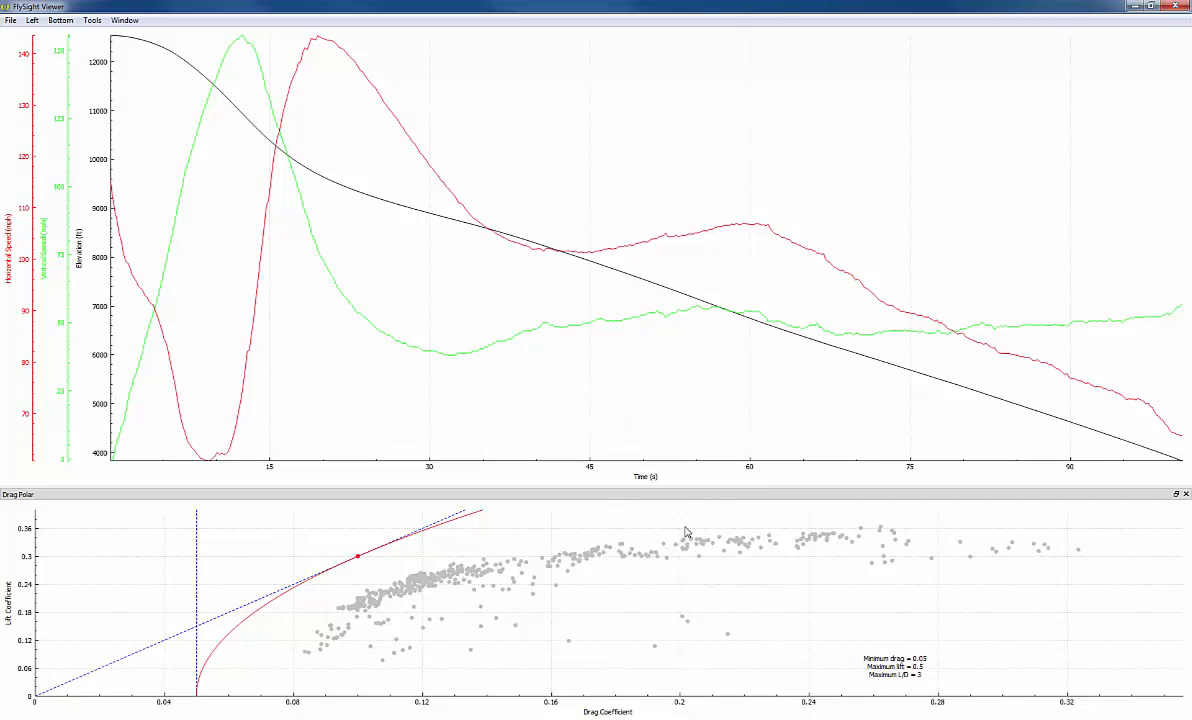
mouse_move(596, 548)
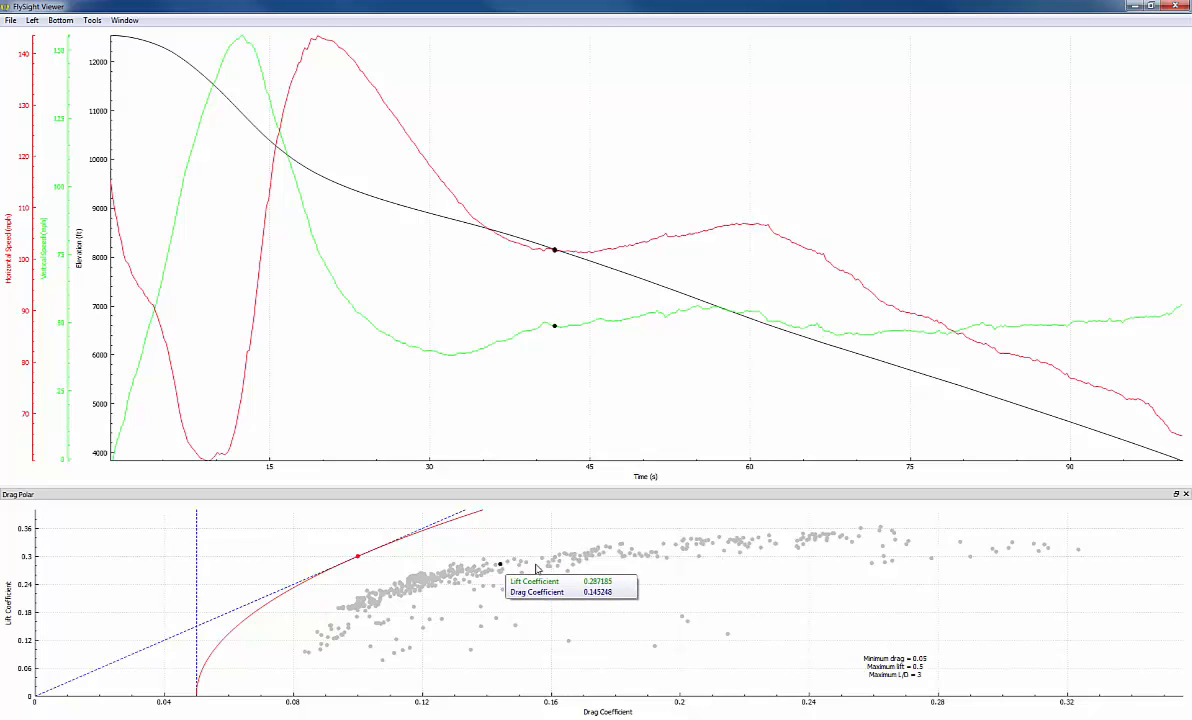
mouse_move(716, 336)
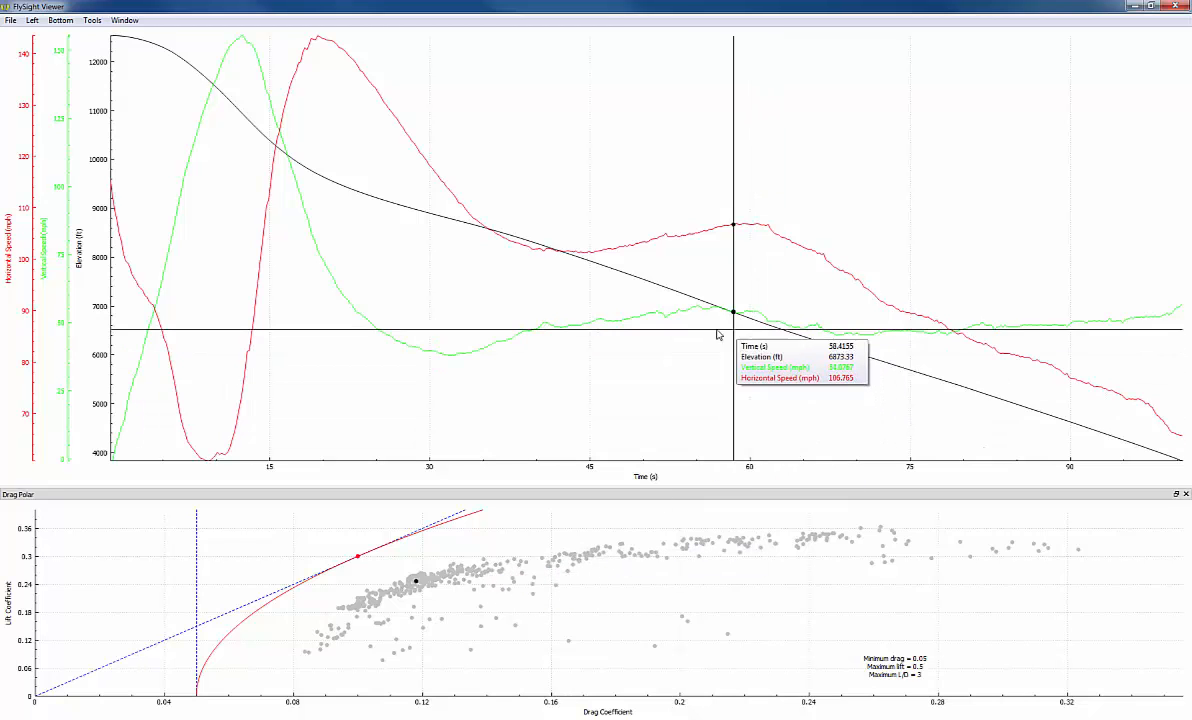
mouse_move(684, 336)
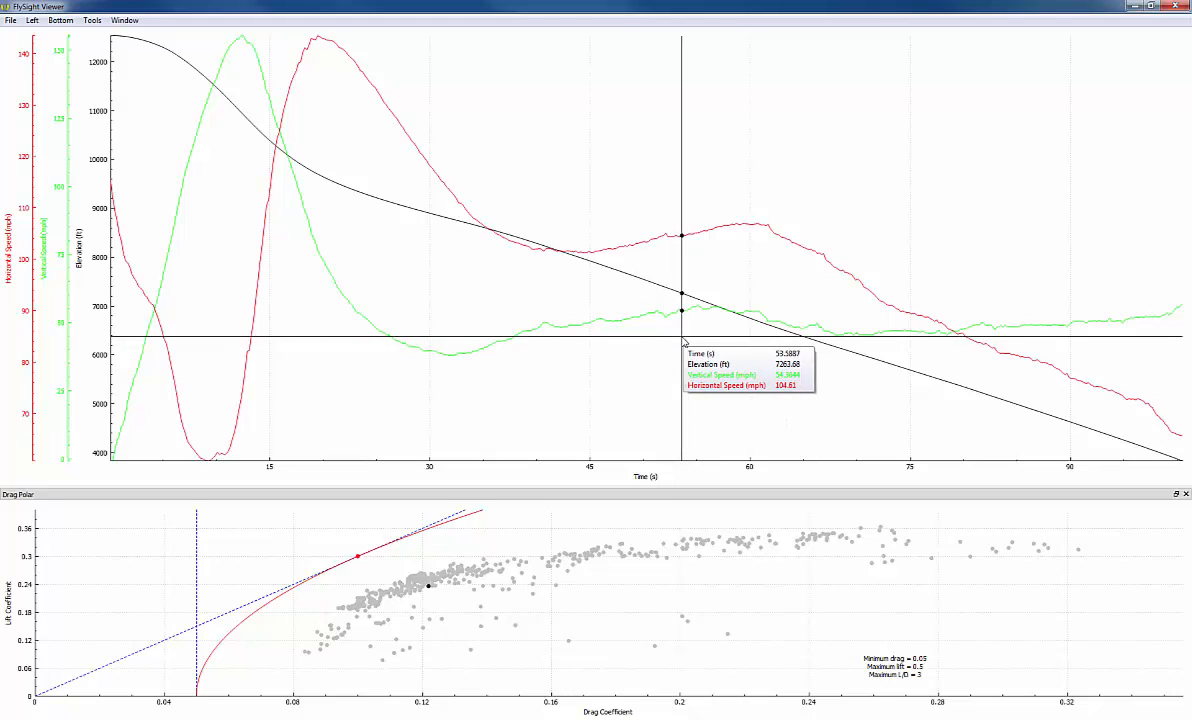
mouse_move(716, 500)
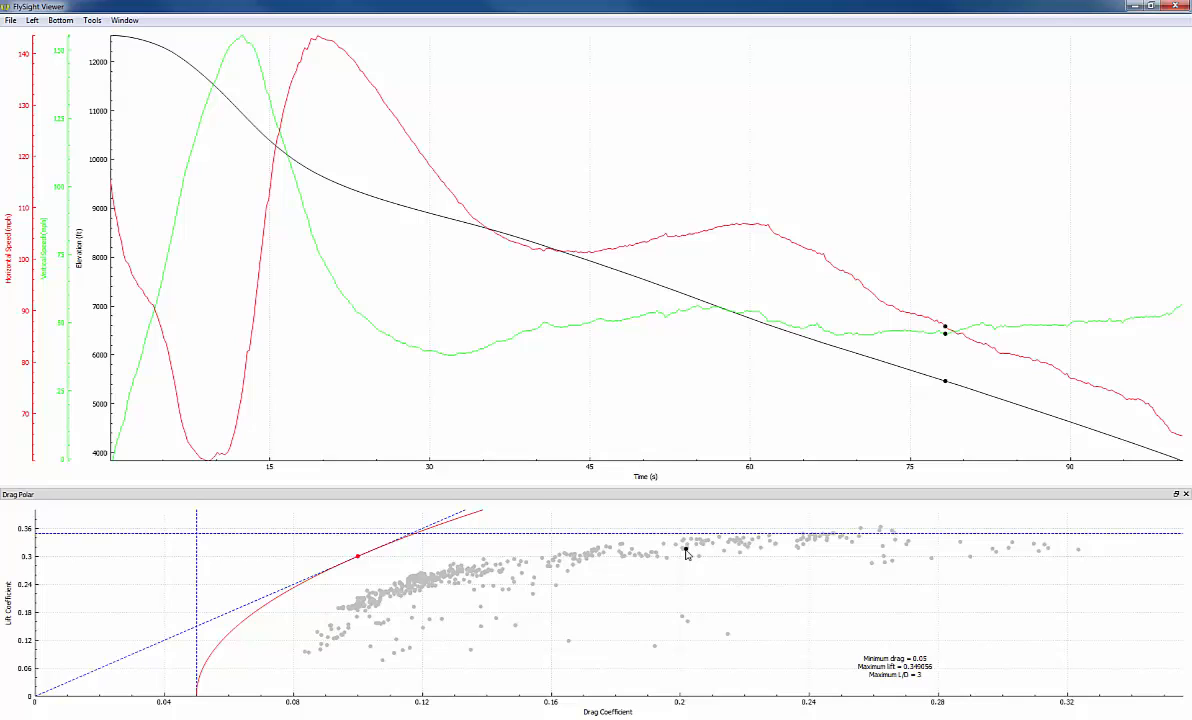
mouse_move(686, 552)
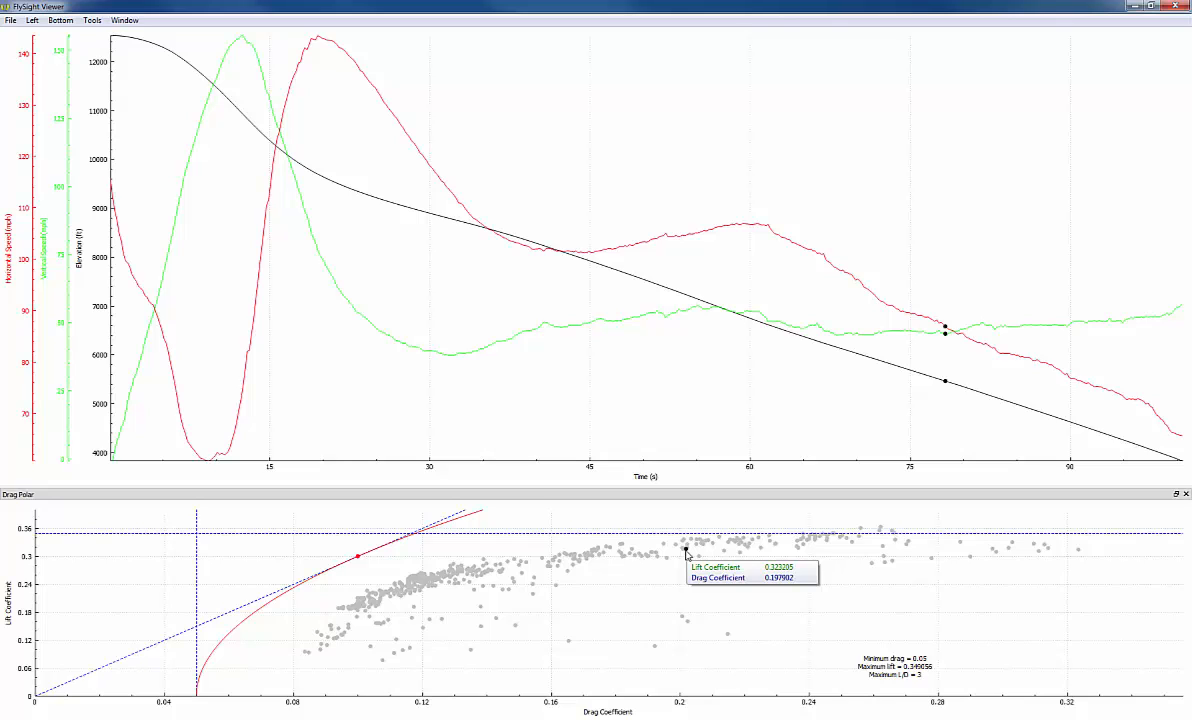
mouse_move(604, 556)
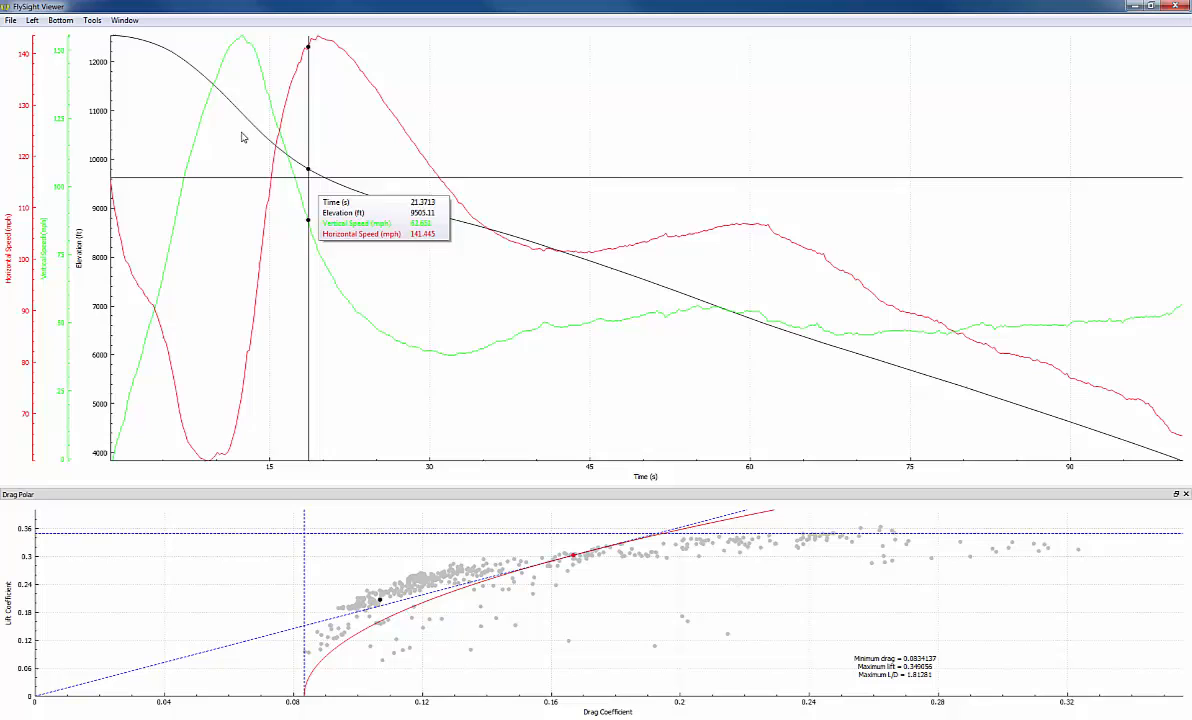
- Show the Scoring panel with its time, distance and speed results
click(124, 20)
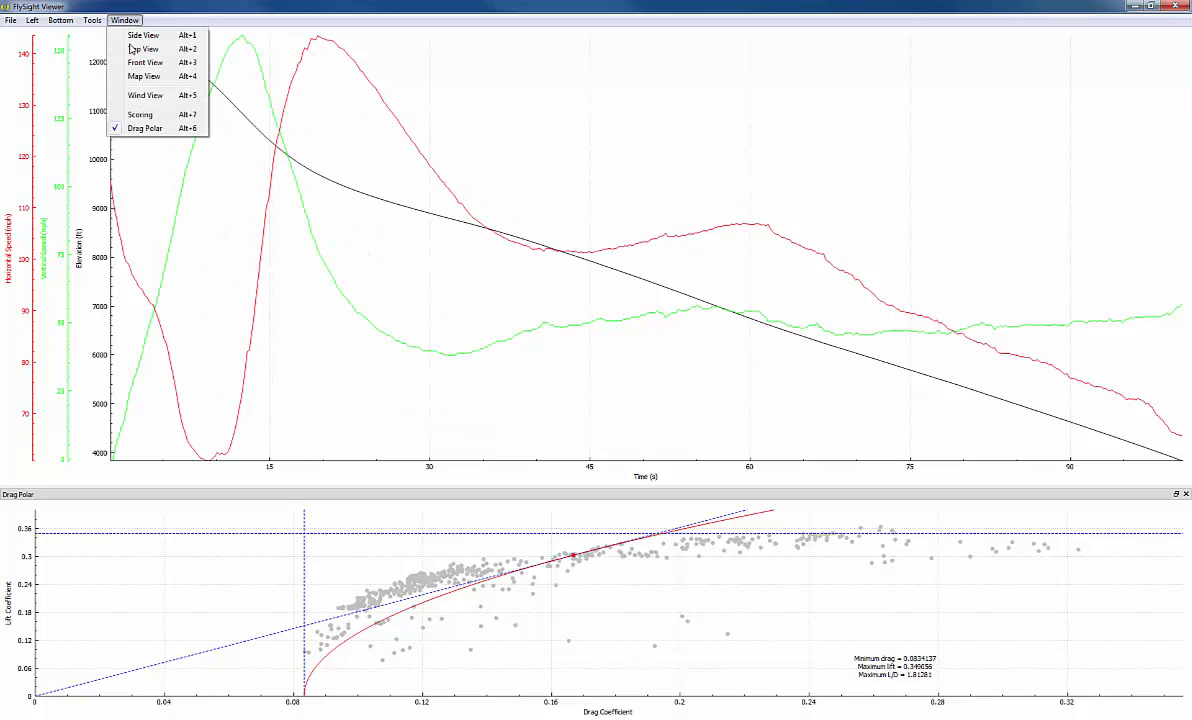
click(140, 114)
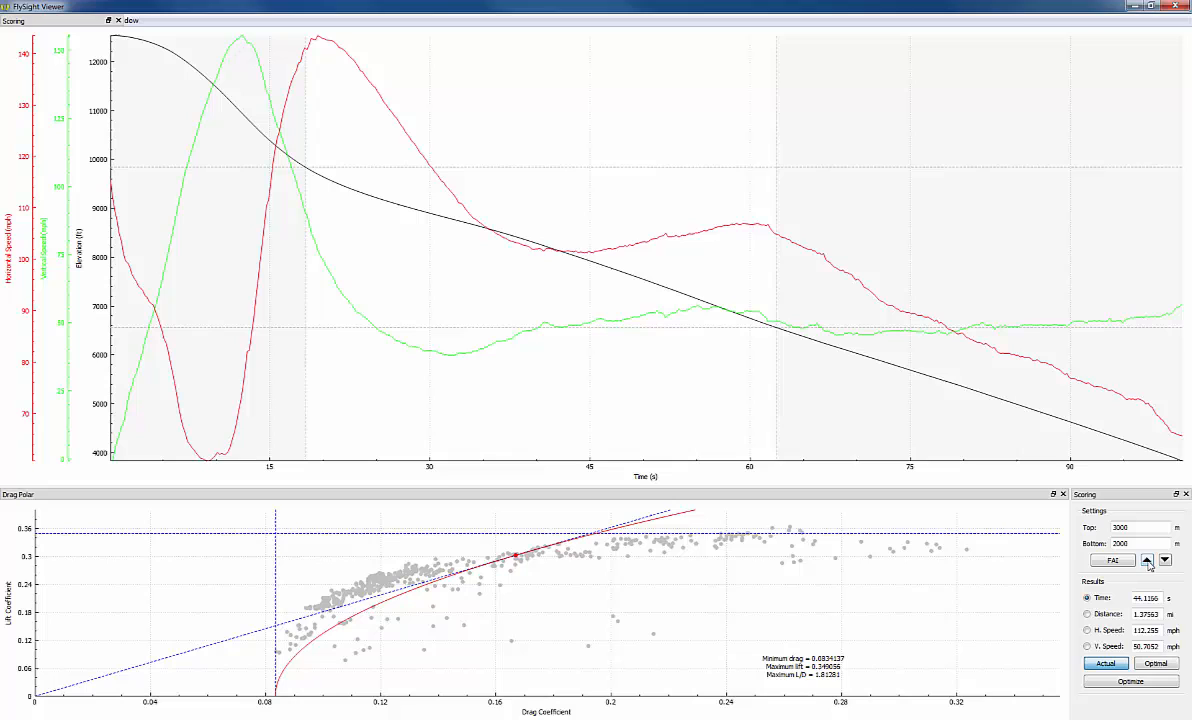
mouse_move(784, 160)
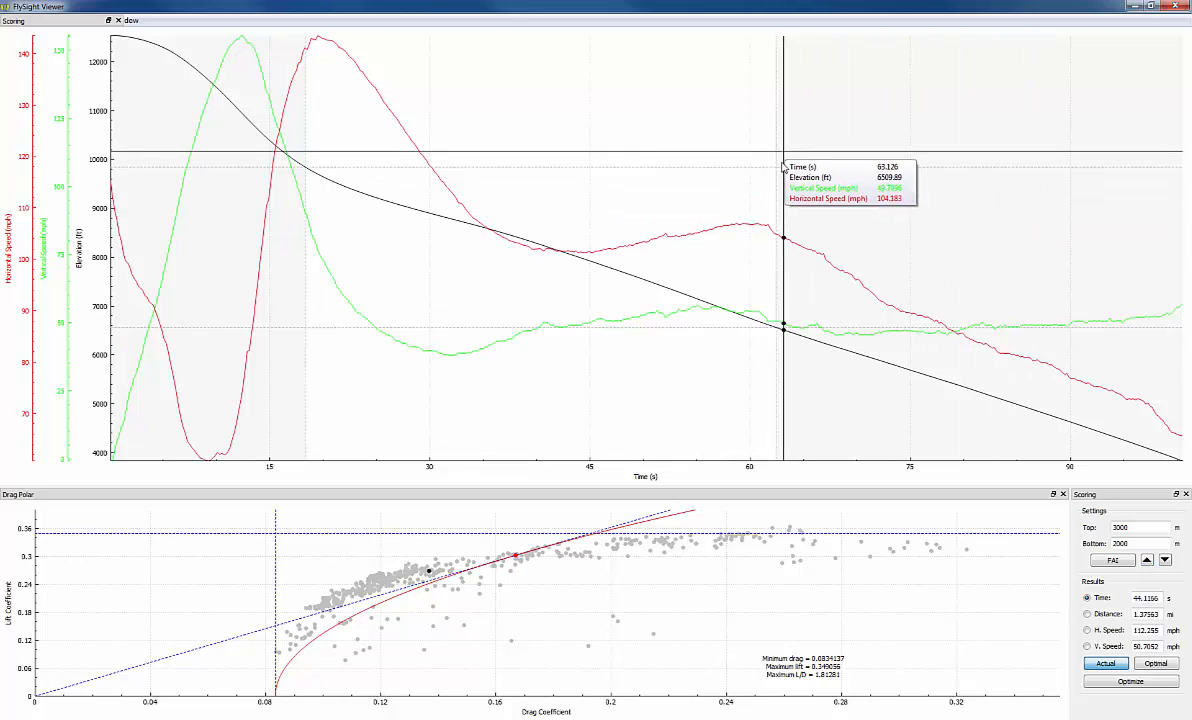
mouse_move(782, 184)
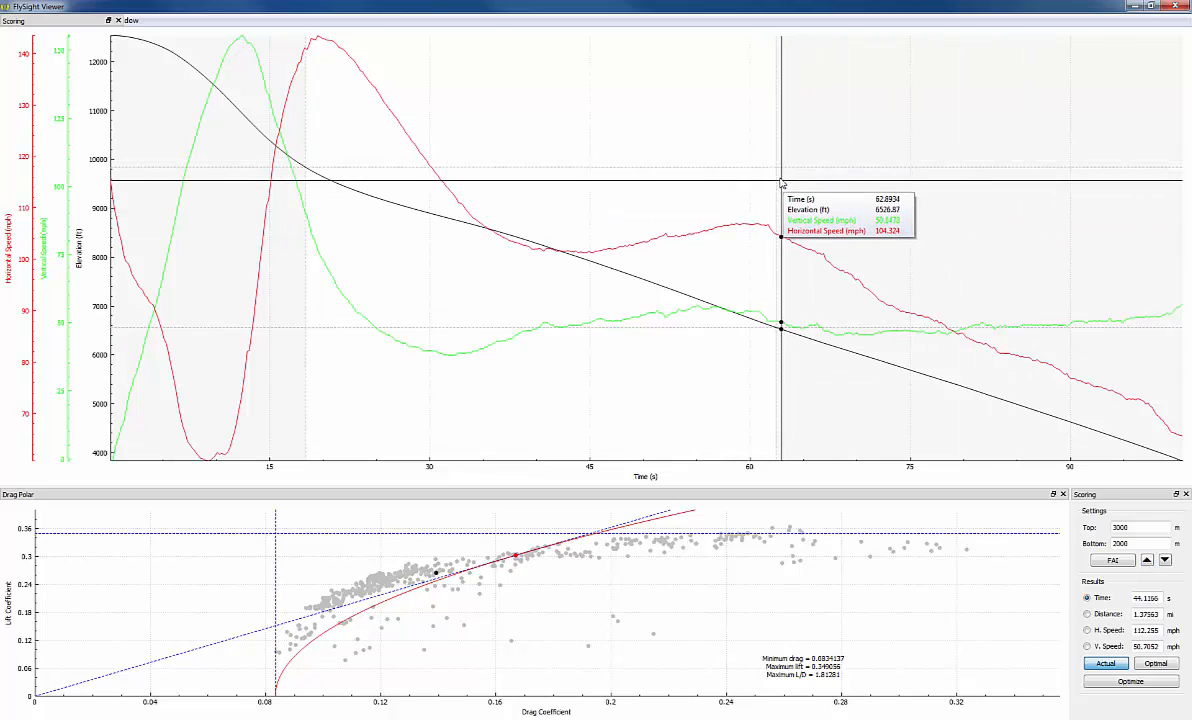
mouse_move(780, 188)
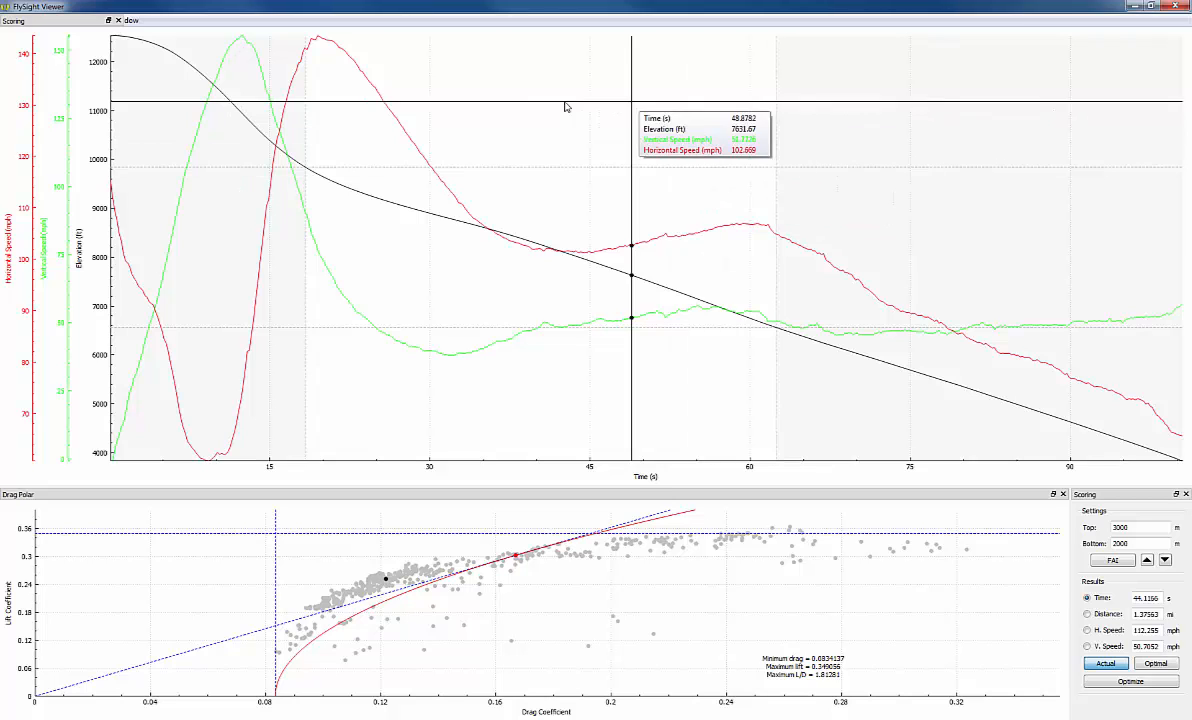
mouse_move(530, 216)
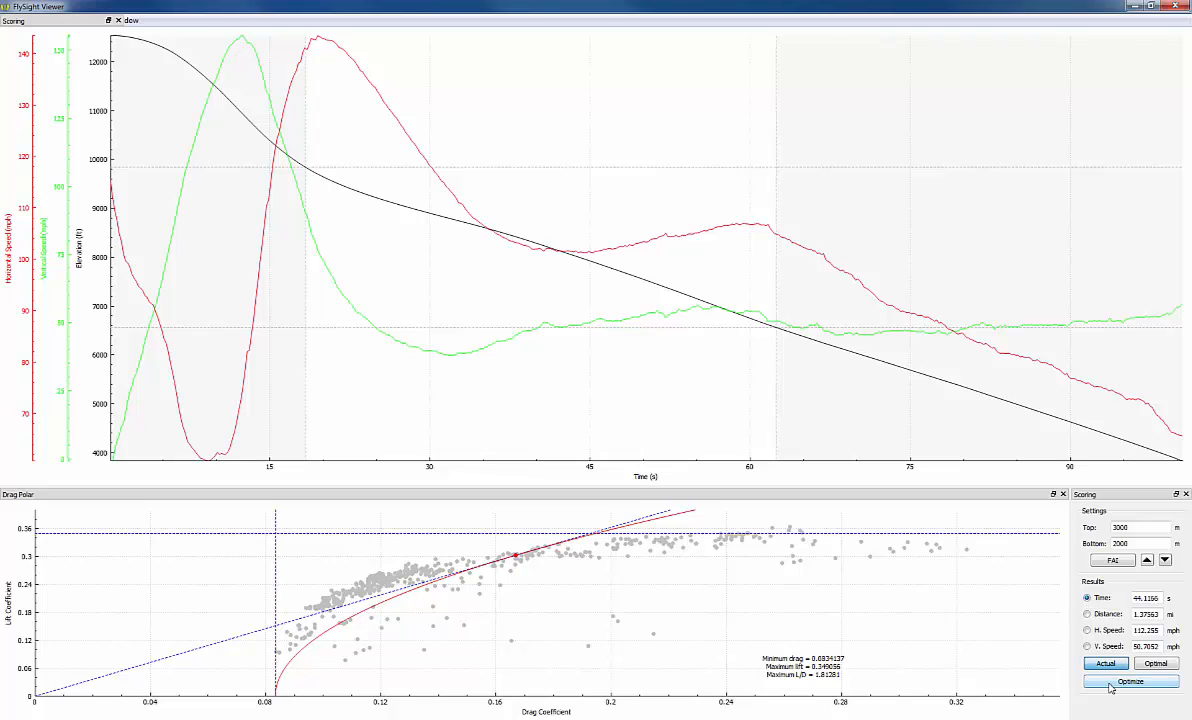
- Optimize the Time score to overlay the minimum-time flight profile on the plot
click(1128, 682)
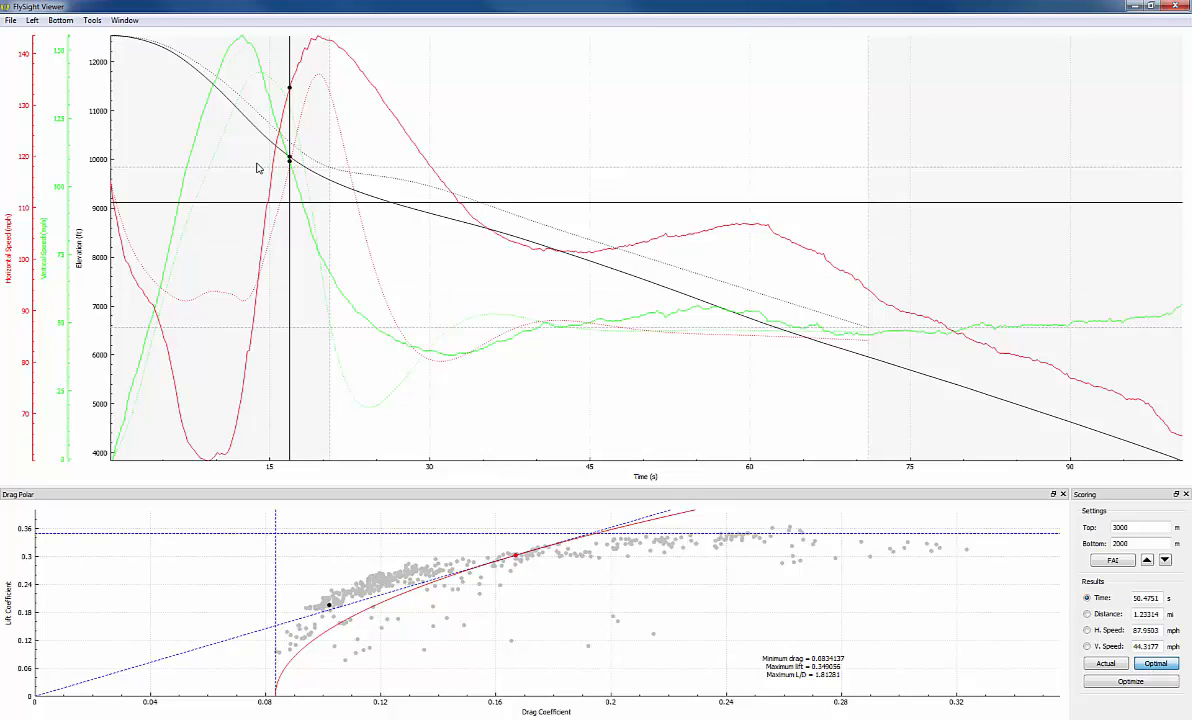
mouse_move(354, 248)
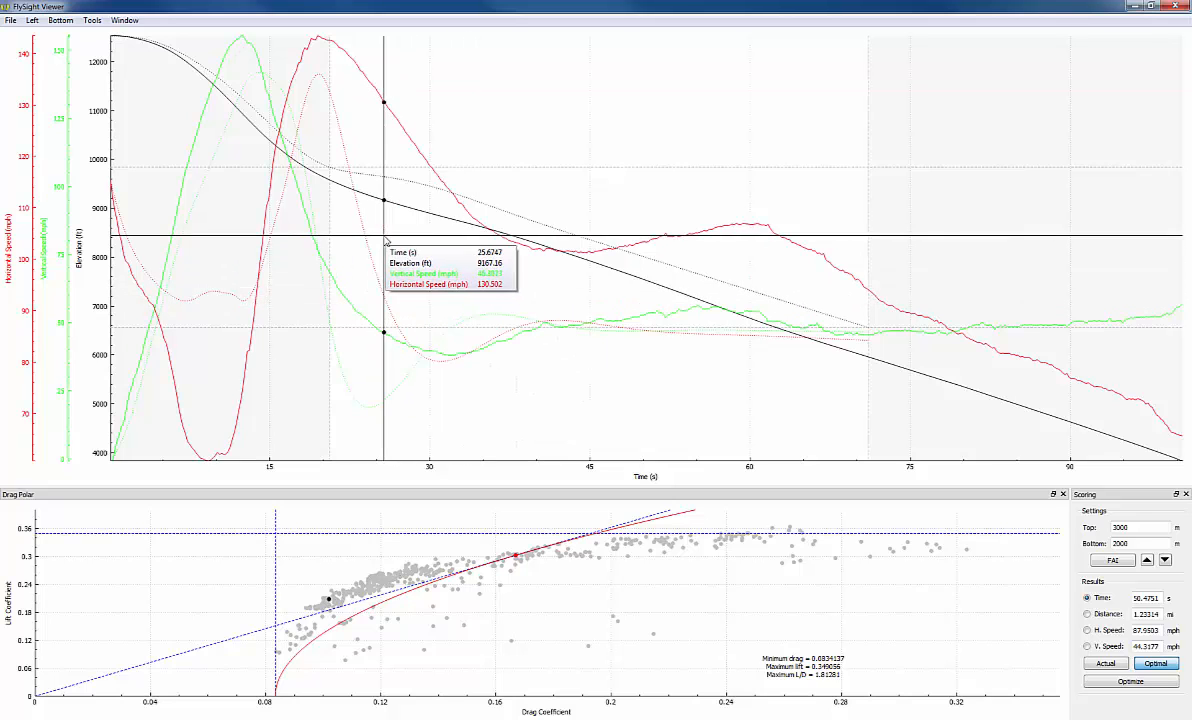
mouse_move(324, 164)
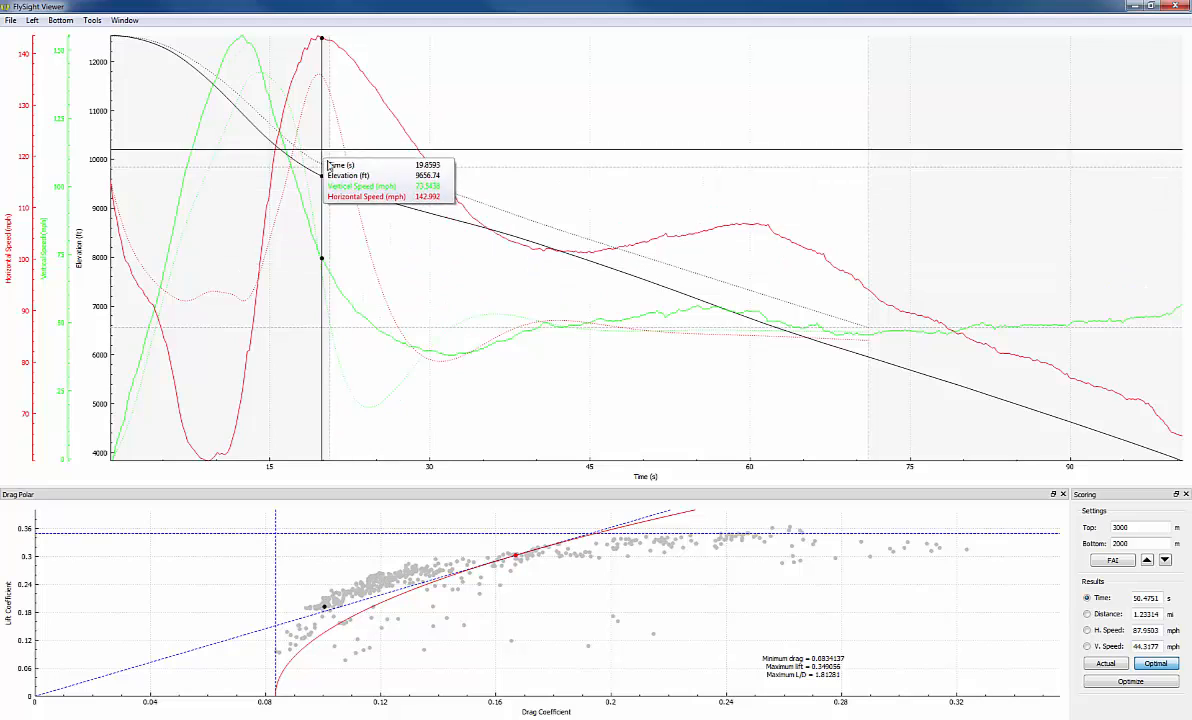
mouse_move(362, 192)
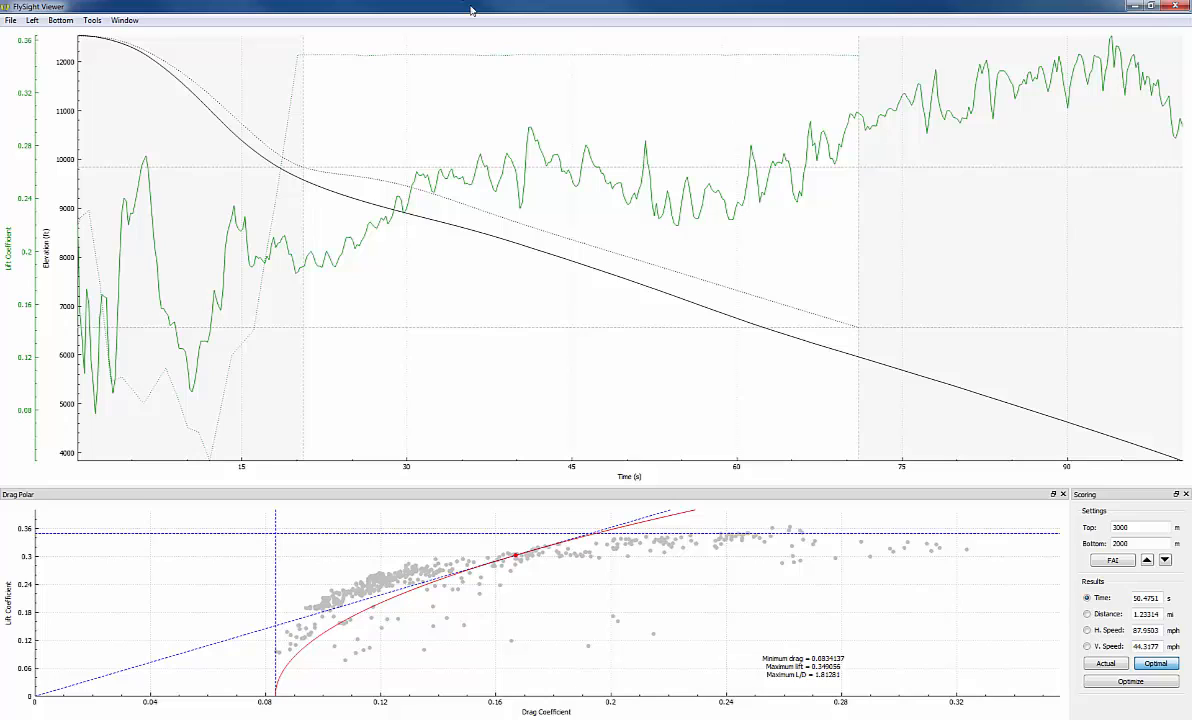
mouse_move(488, 26)
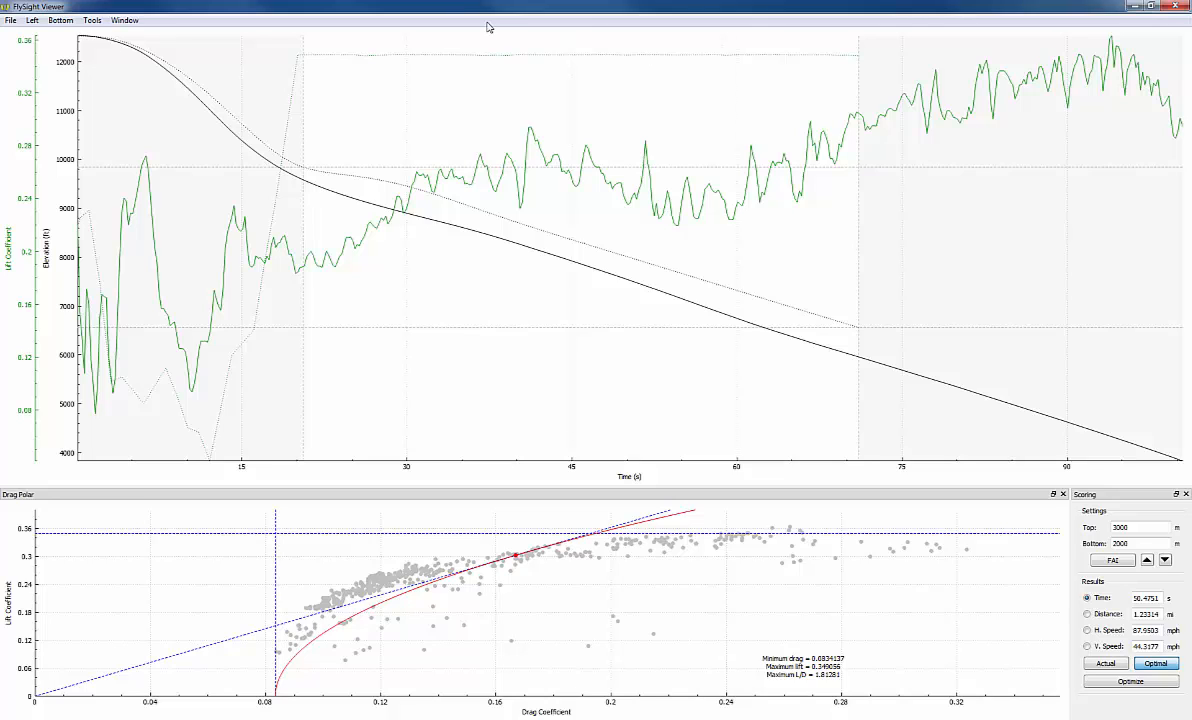
mouse_move(536, 6)
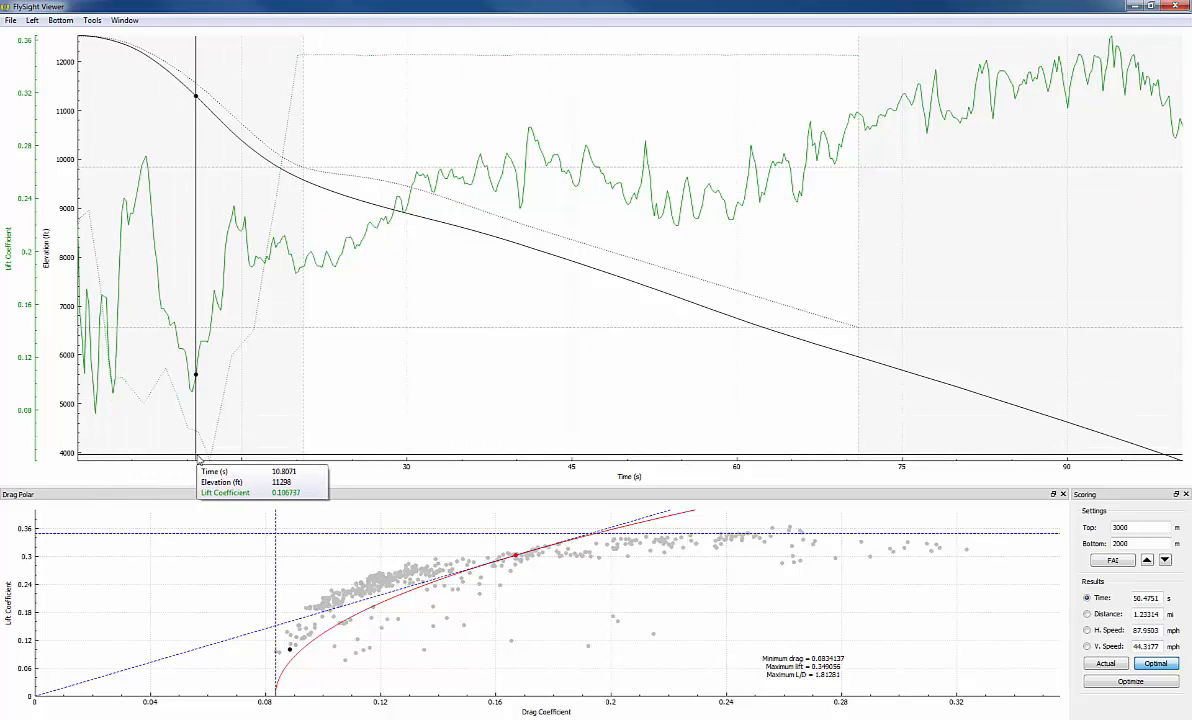
mouse_move(248, 330)
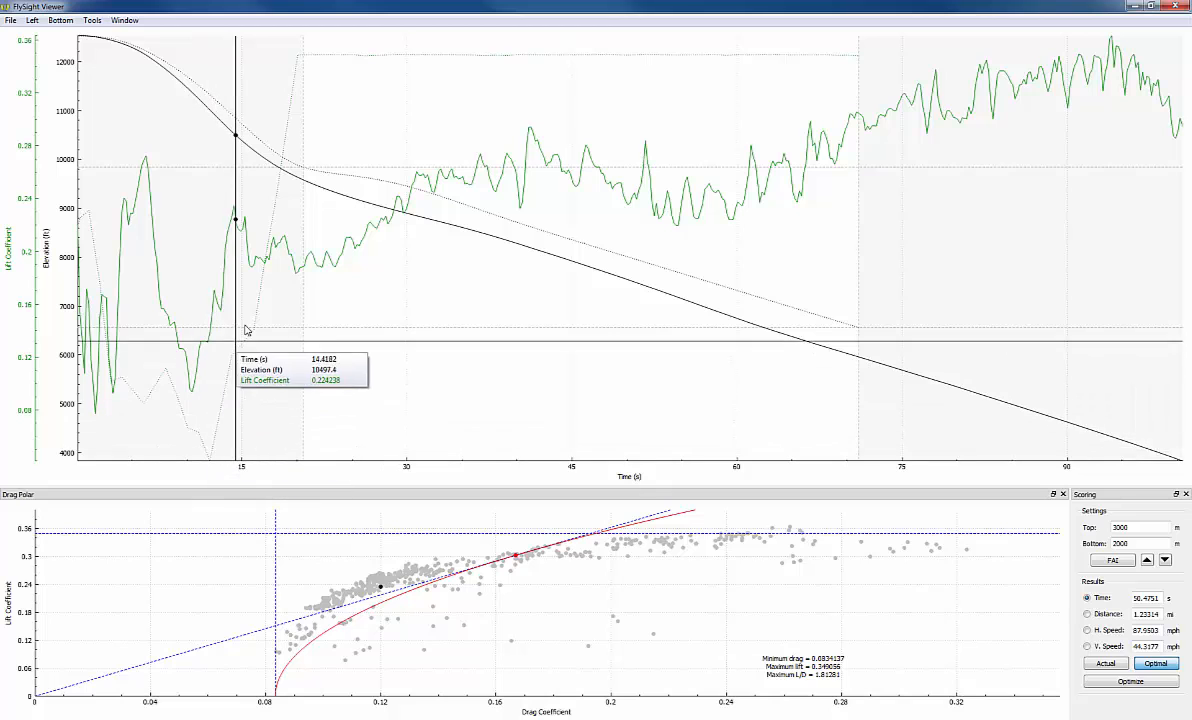
mouse_move(296, 64)
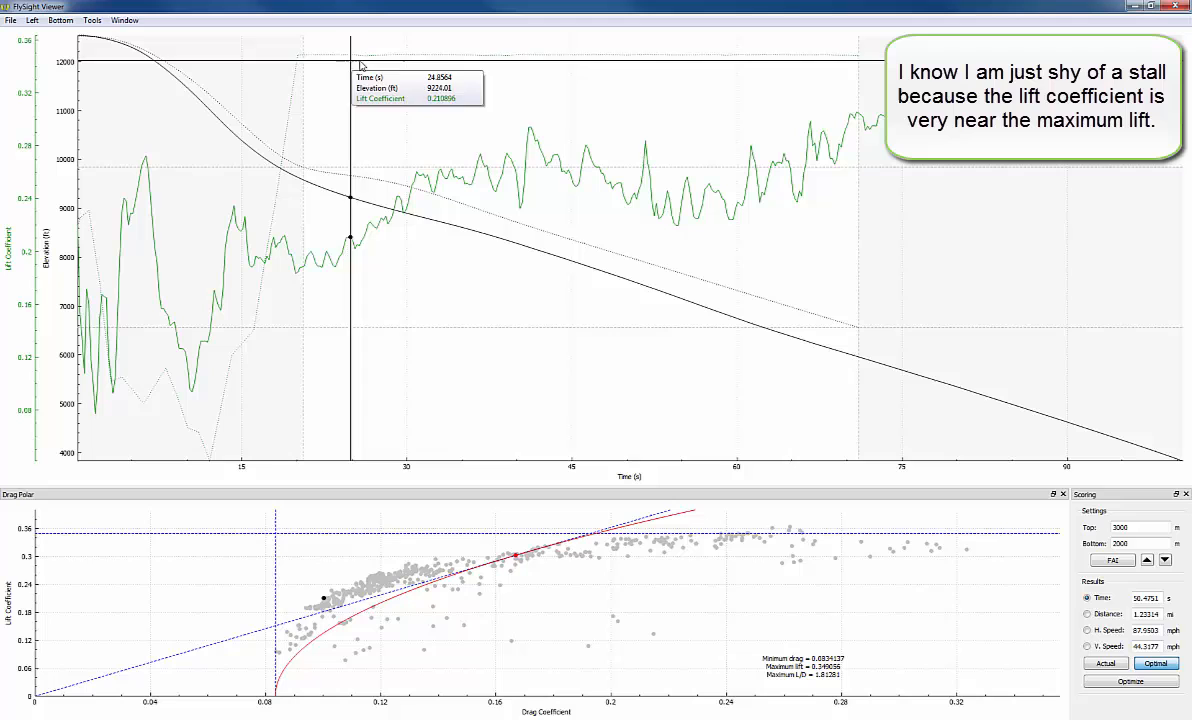
mouse_move(770, 58)
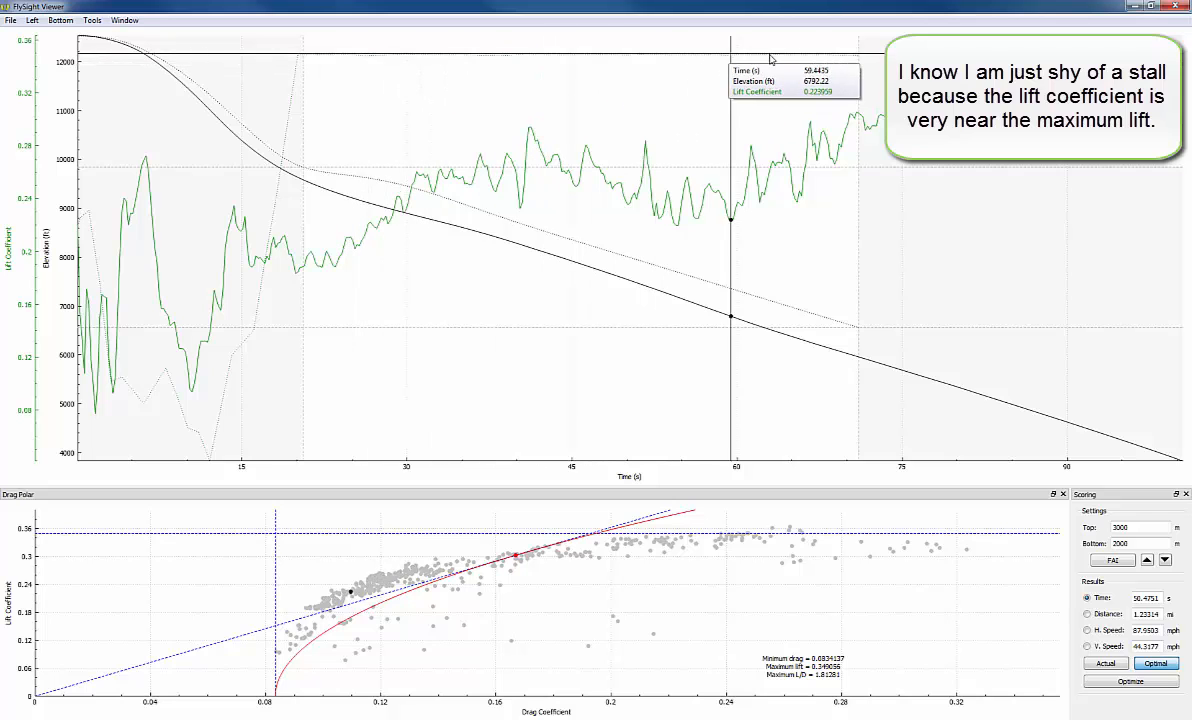
mouse_move(798, 6)
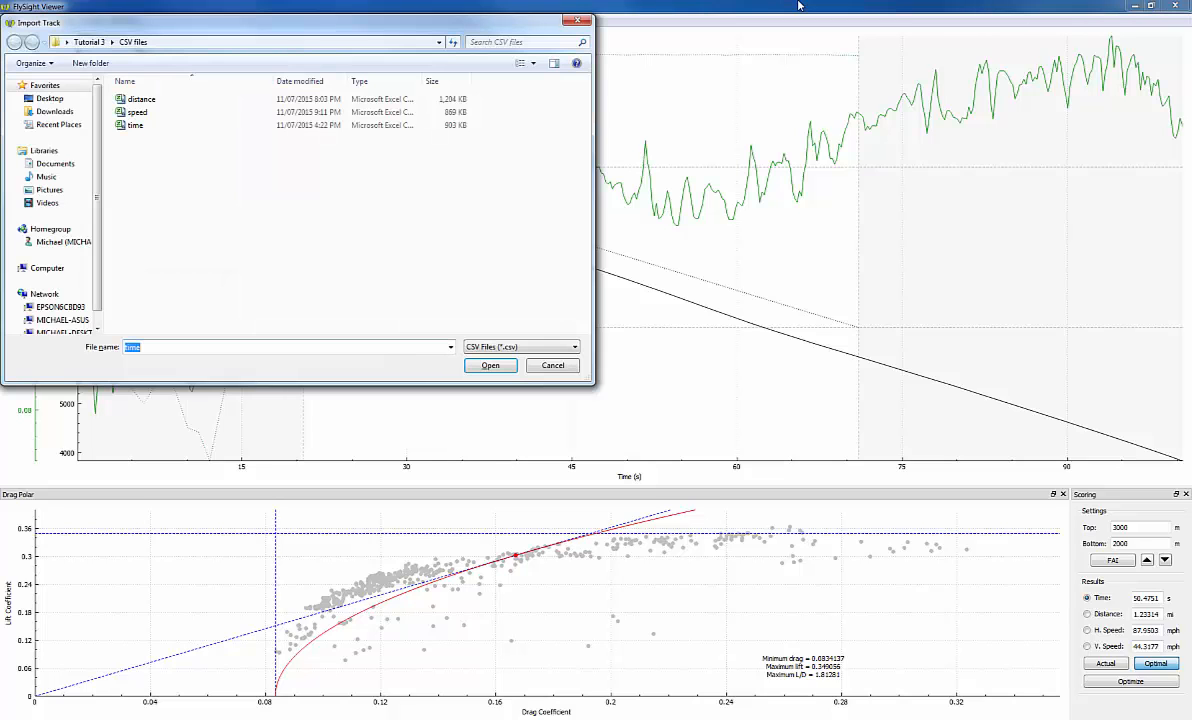
- Import speed.csv, replacing the plots with the speed track's data
click(136, 112)
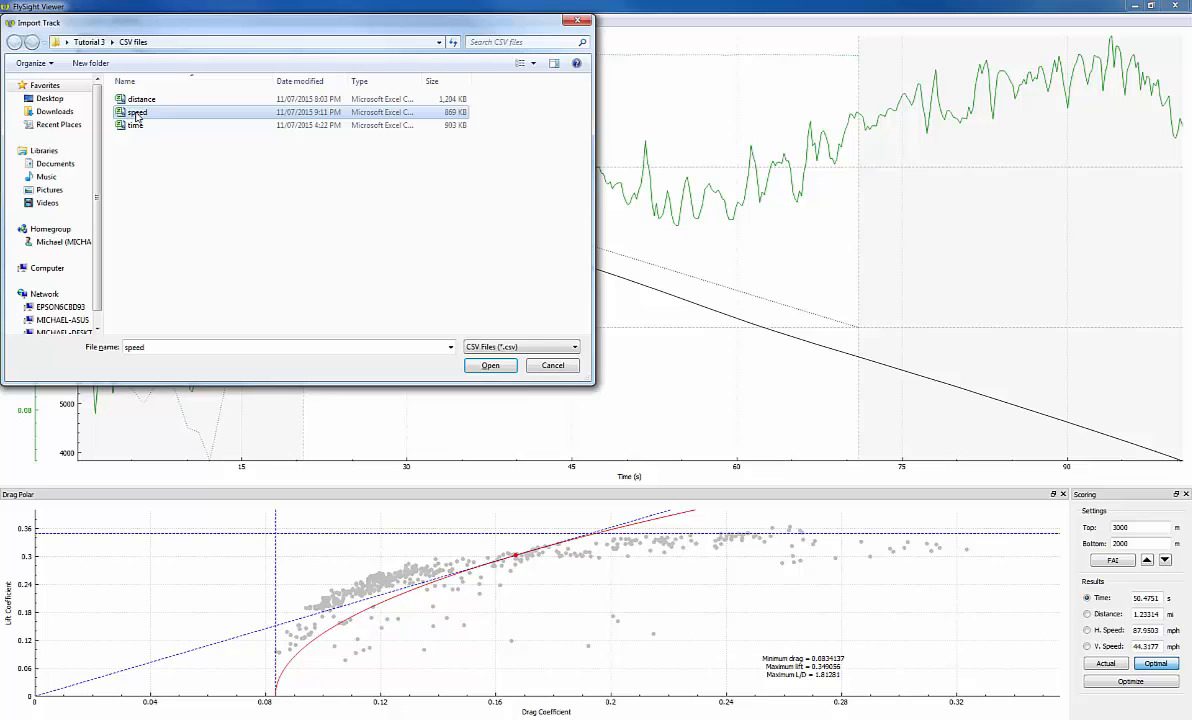
click(490, 364)
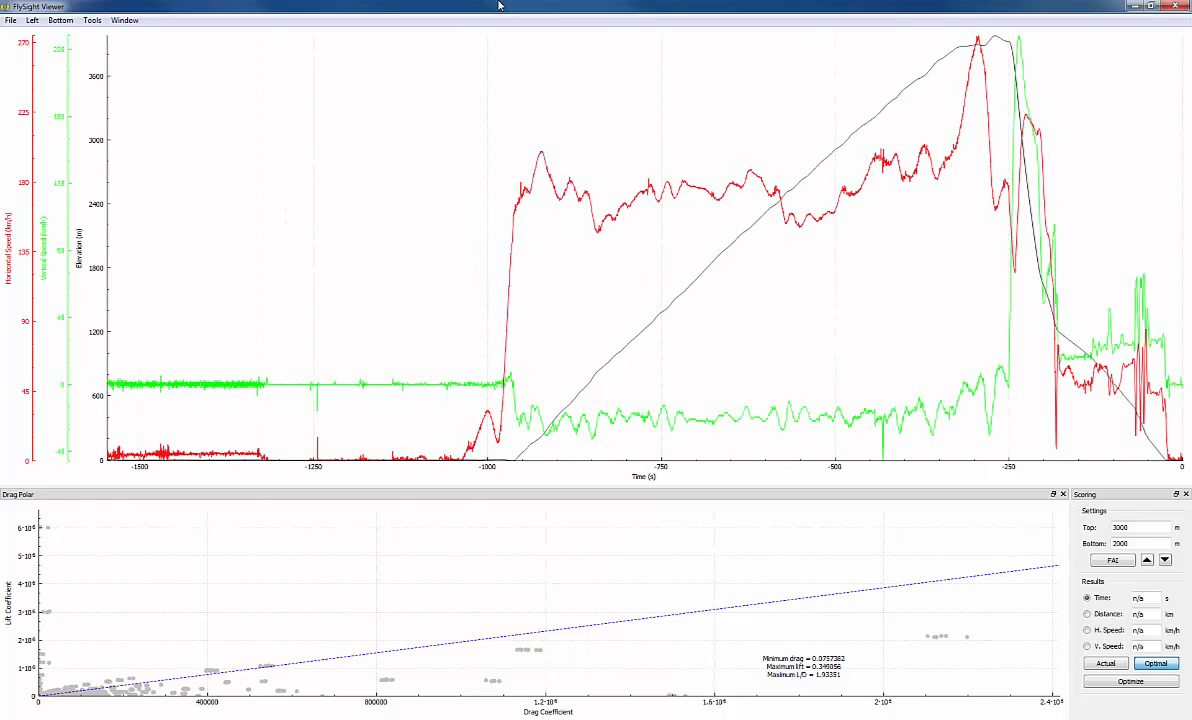
mouse_move(986, 76)
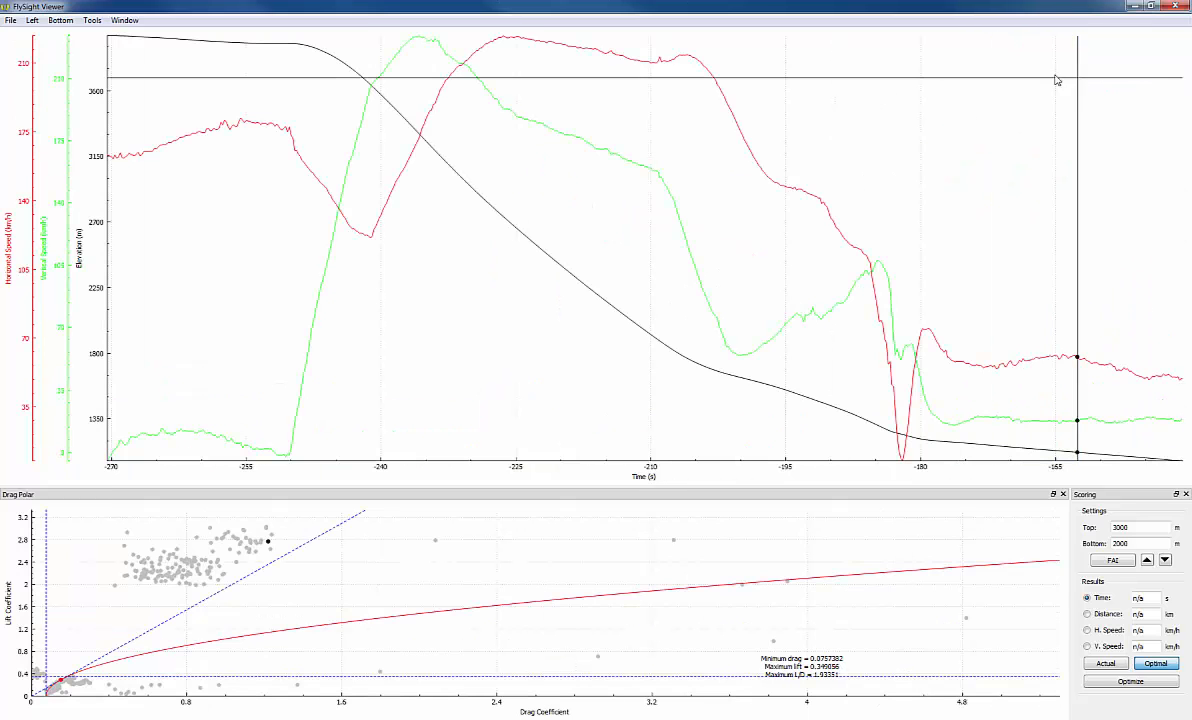
mouse_move(288, 130)
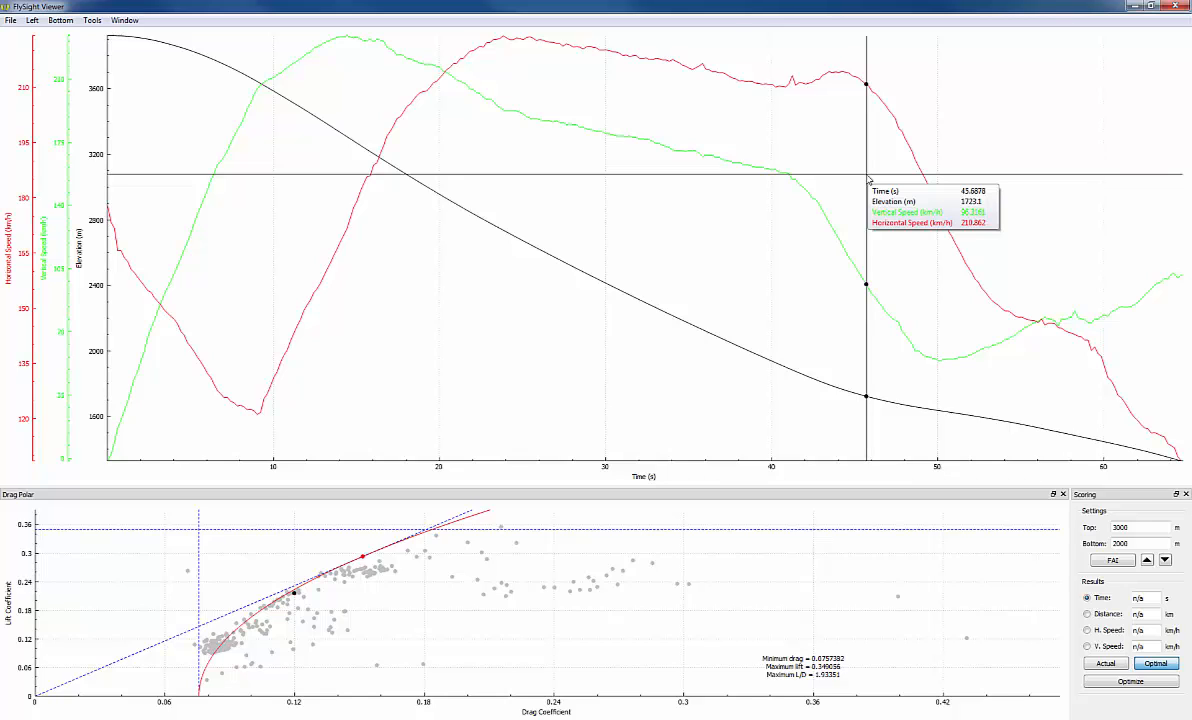
mouse_move(644, 310)
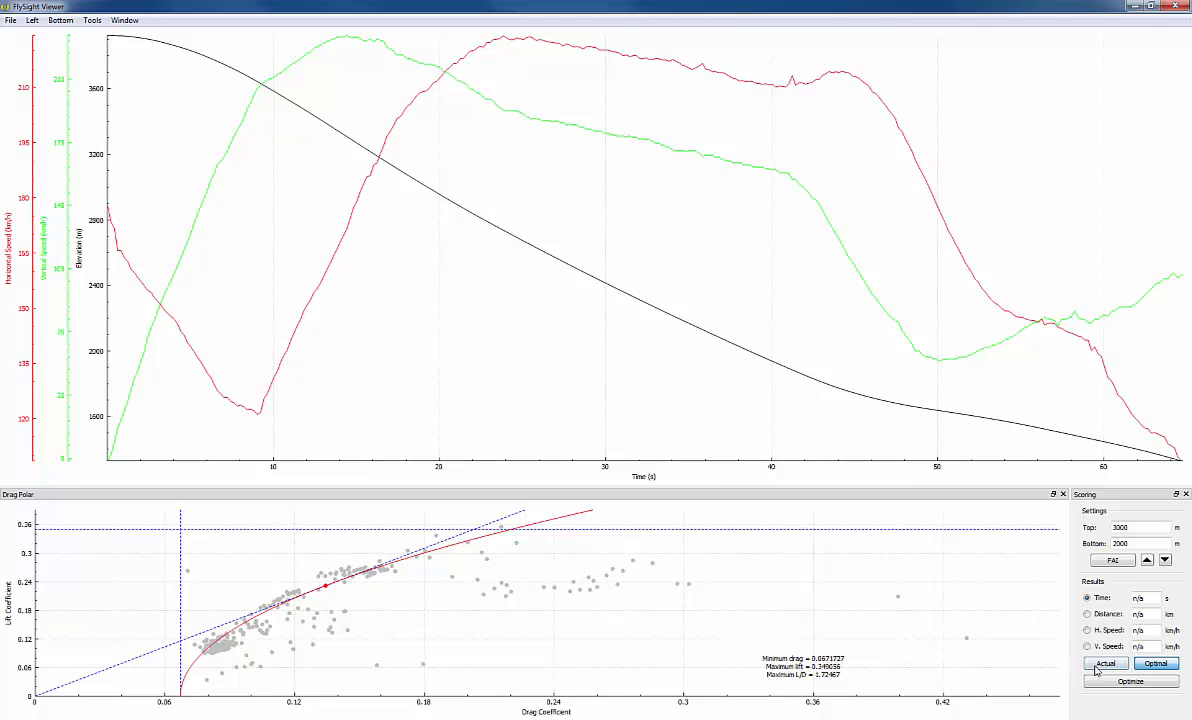
- Score by H. Speed, show actual results, then optimize for roughly 235 km/h horizontal speed
click(1106, 664)
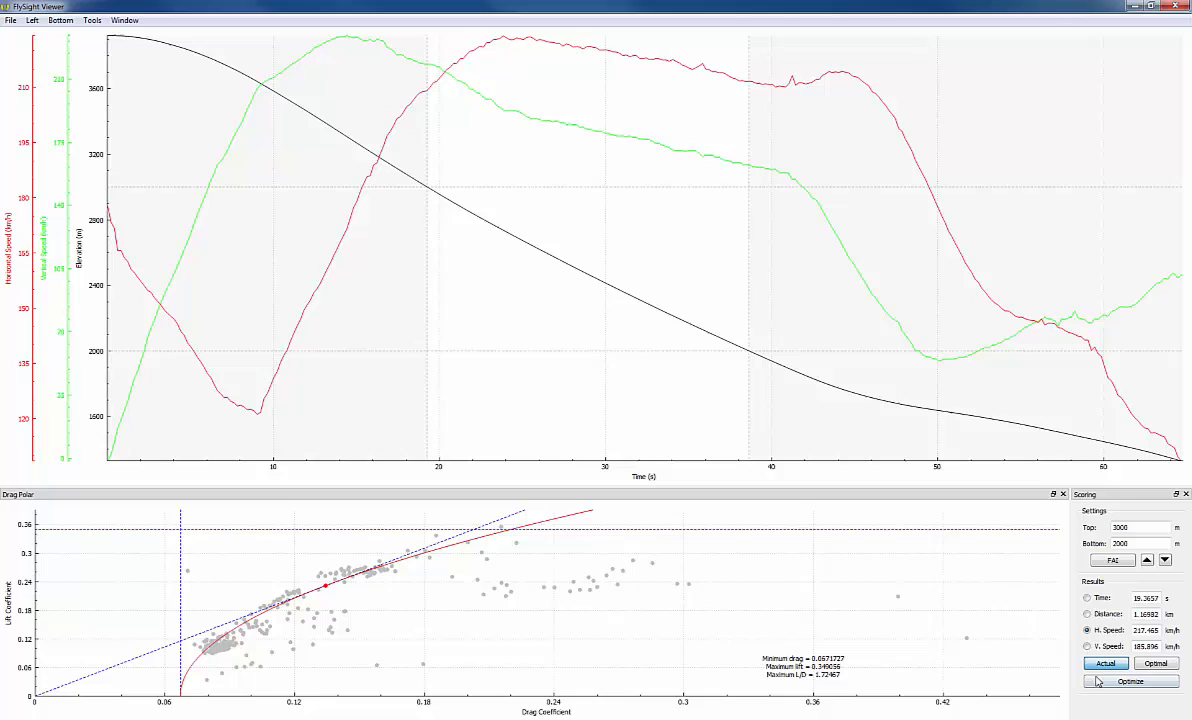
click(1128, 680)
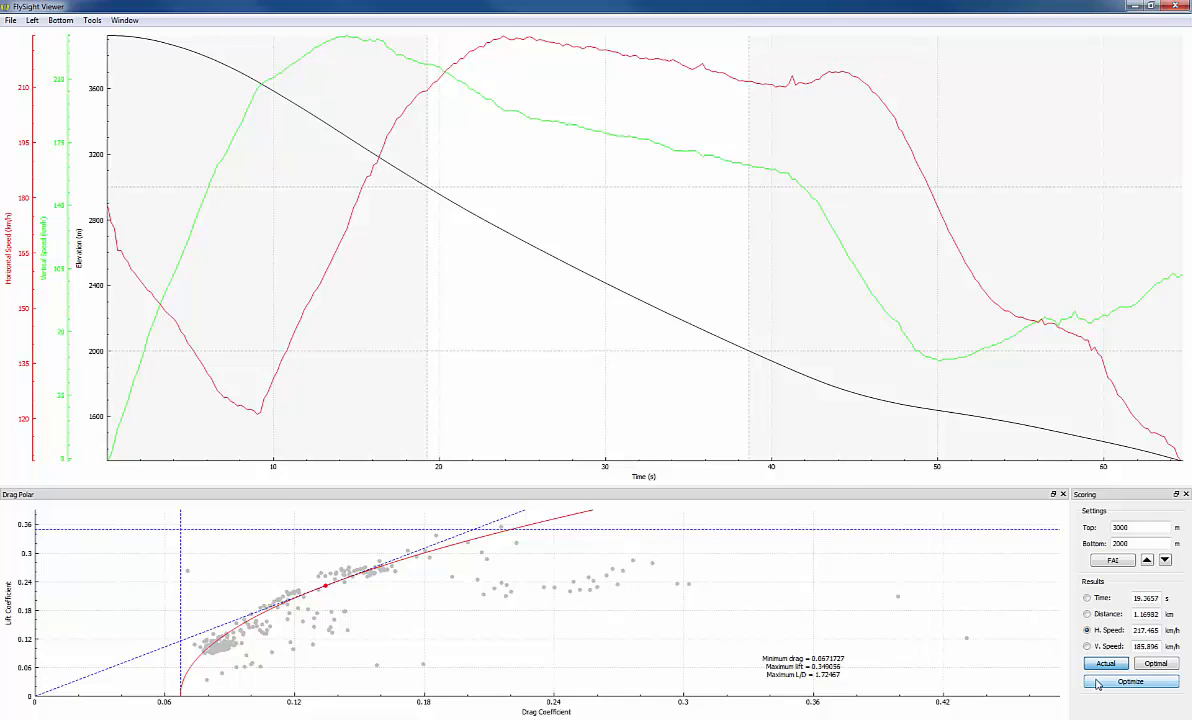
click(1128, 680)
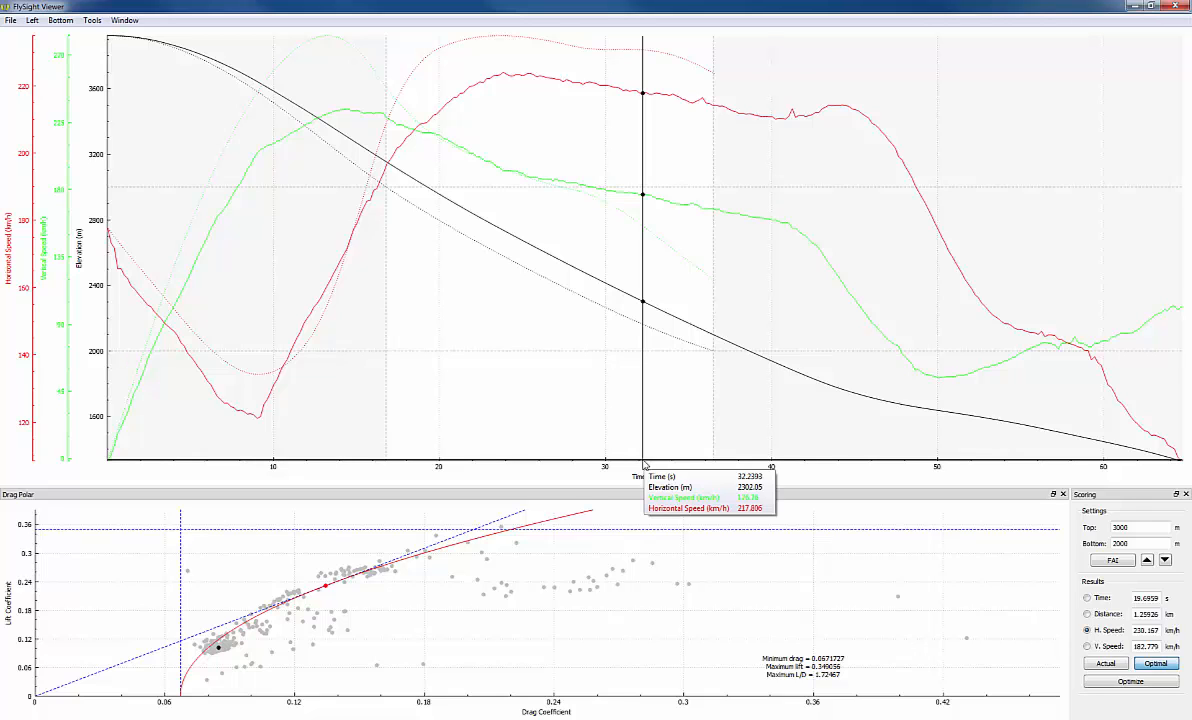
mouse_move(384, 164)
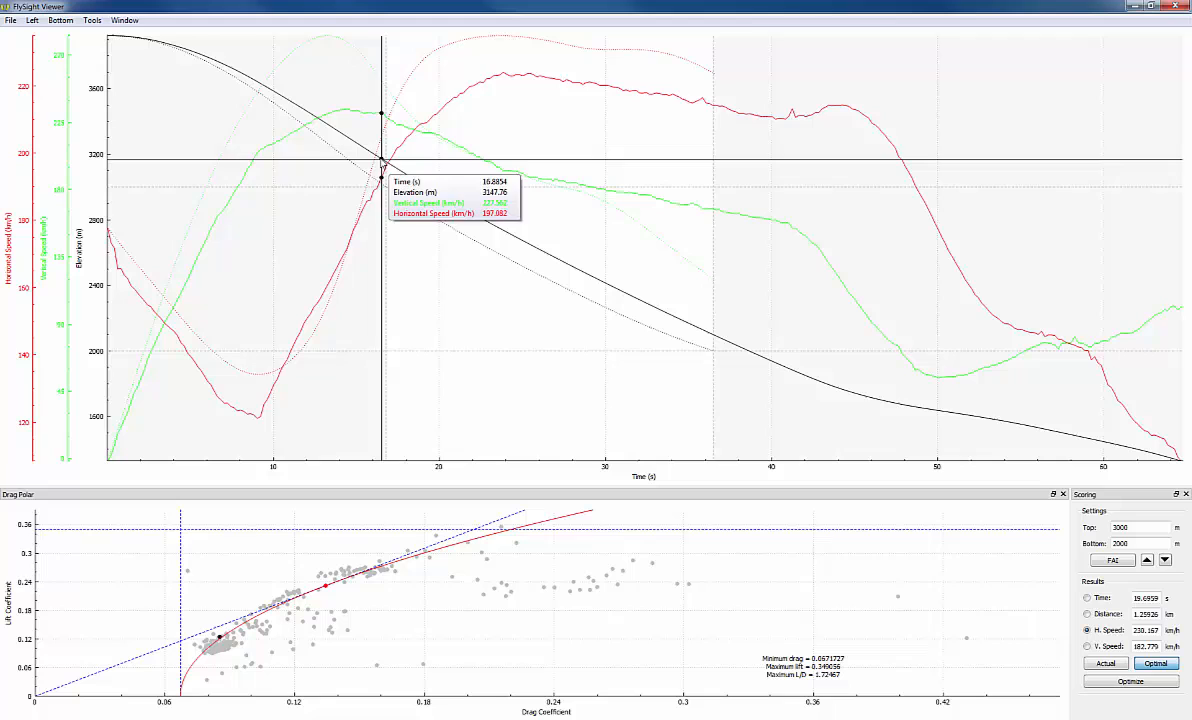
mouse_move(676, 58)
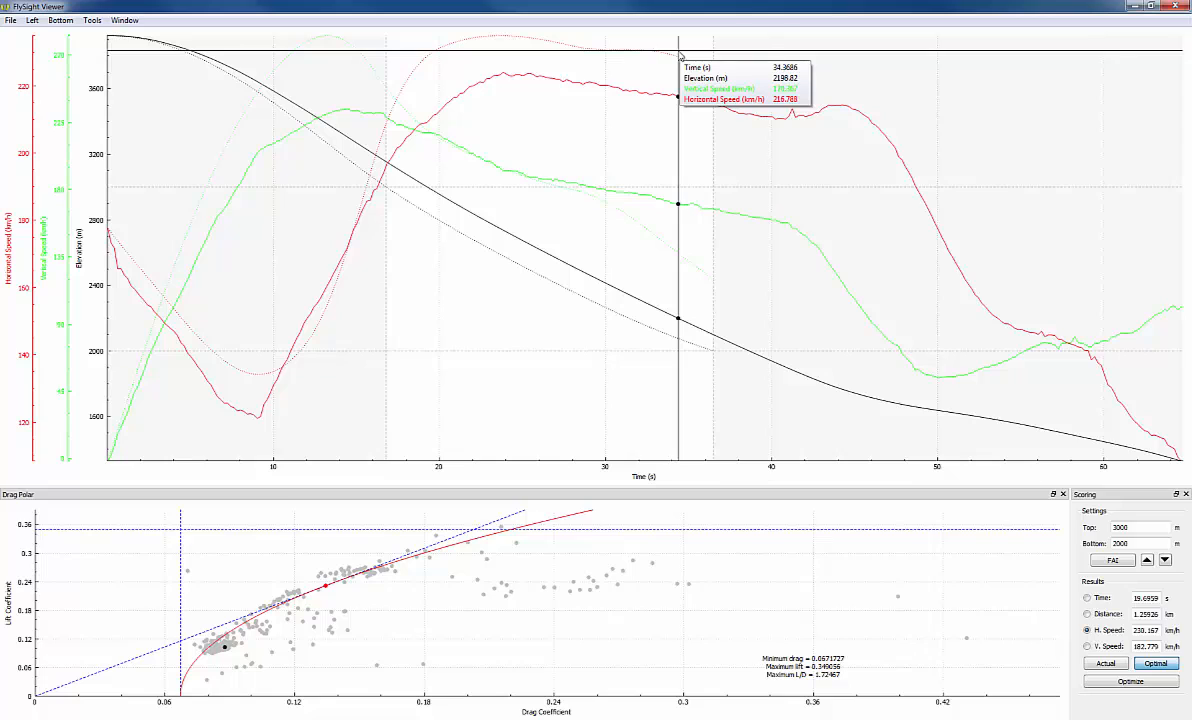
mouse_move(680, 56)
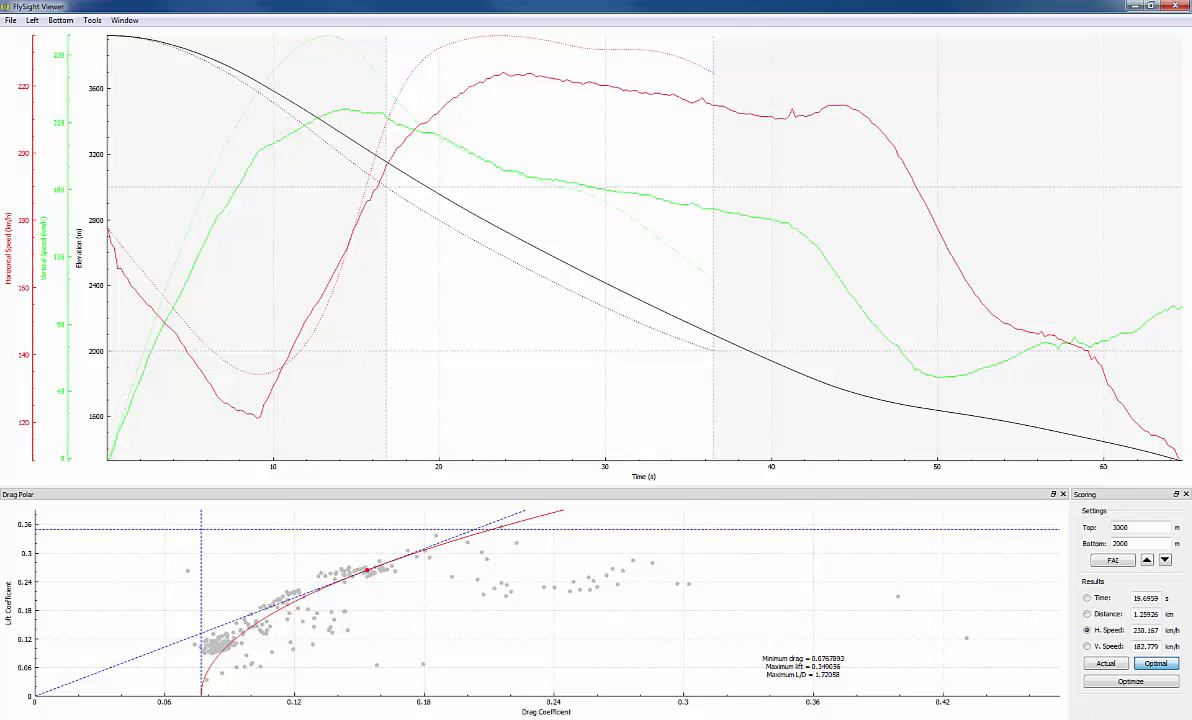
- Re-optimize with the refitted drag polar, giving horizontal speed near 219 km/h
click(1128, 682)
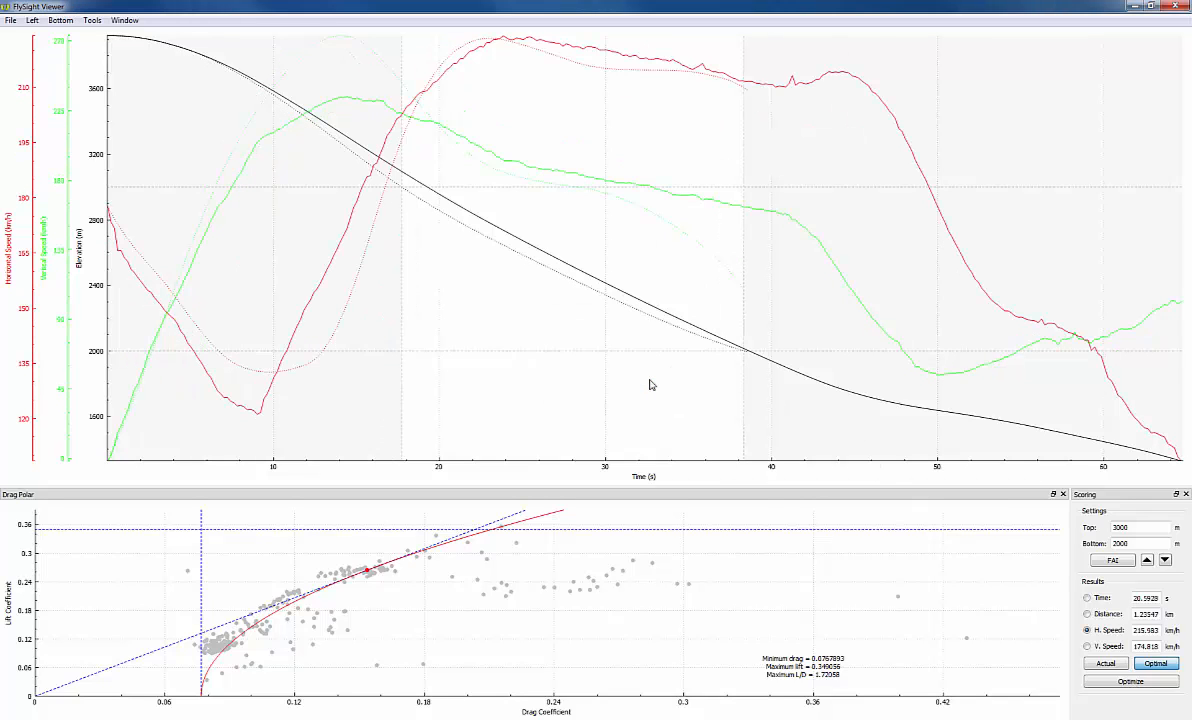
mouse_move(668, 396)
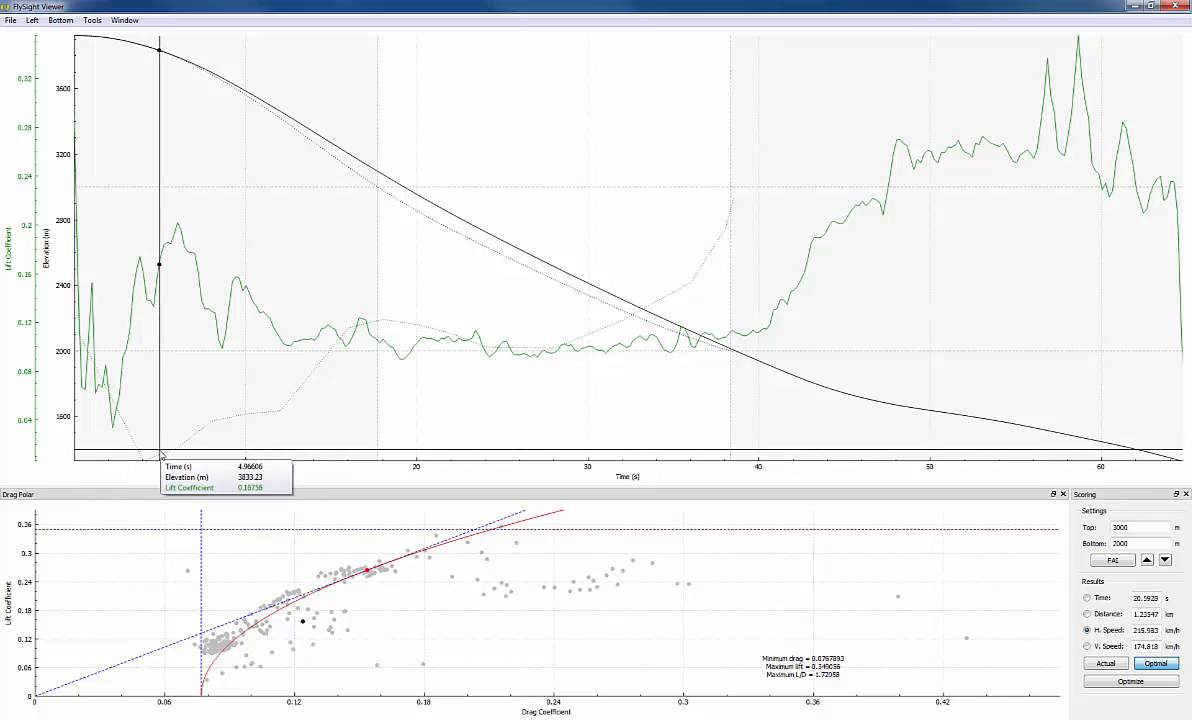
mouse_move(148, 452)
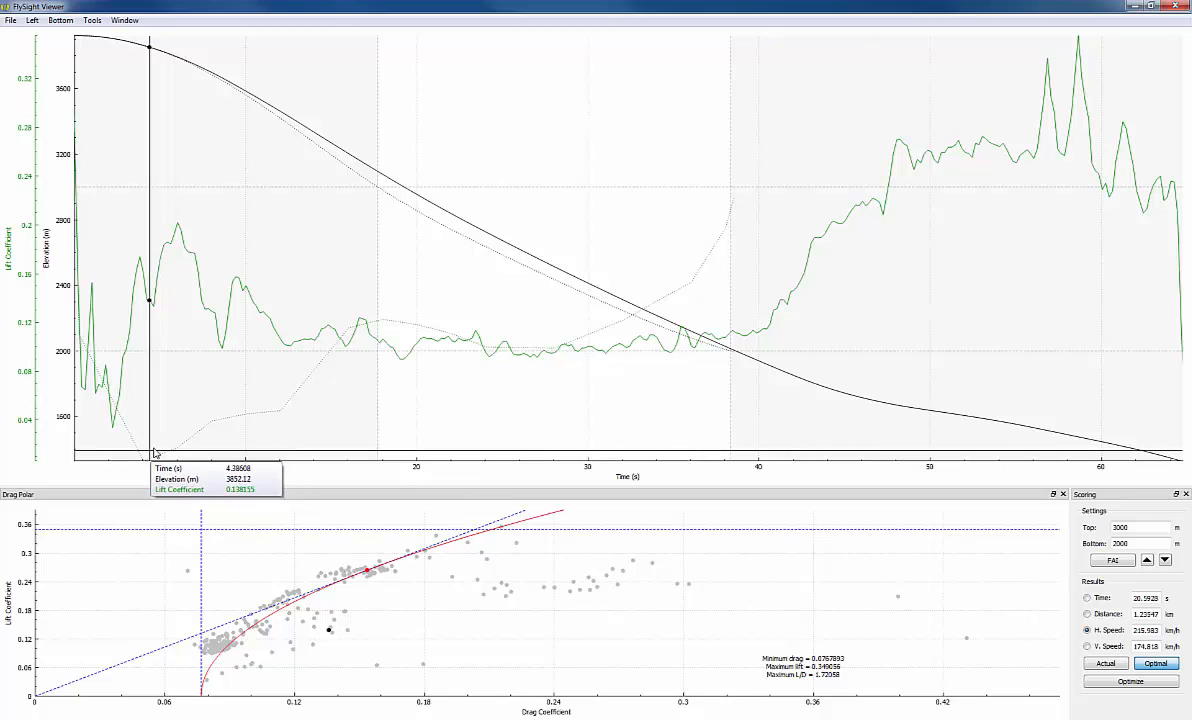
mouse_move(310, 344)
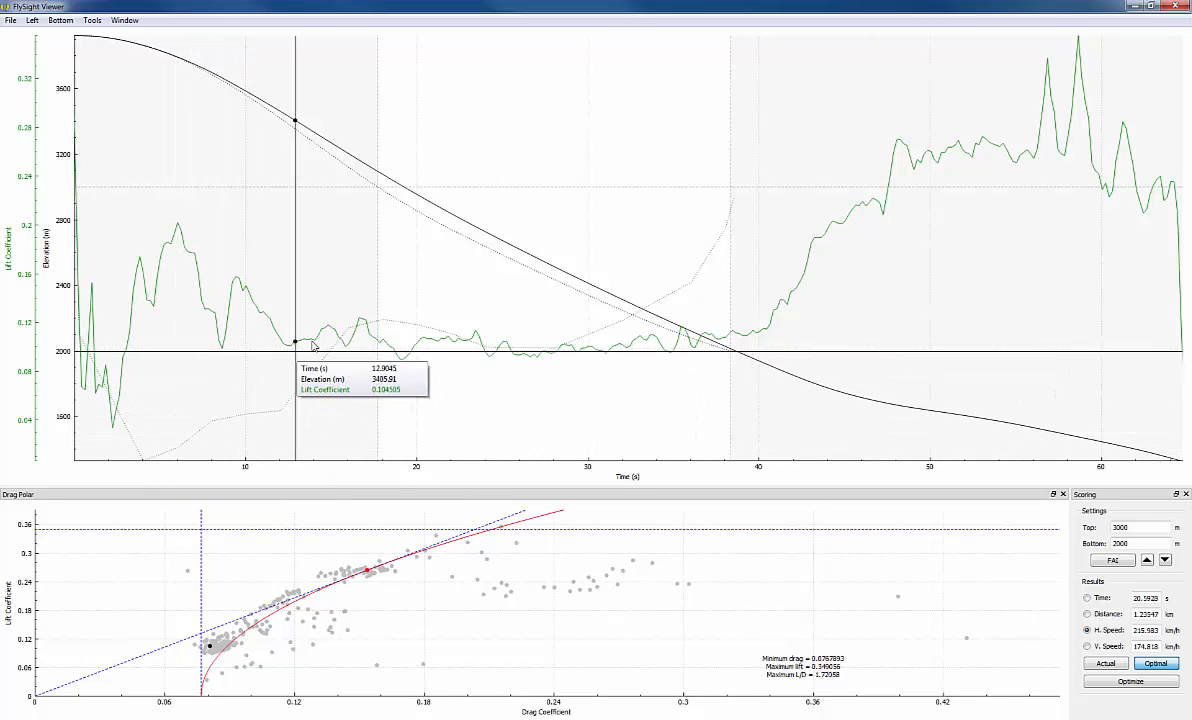
mouse_move(360, 320)
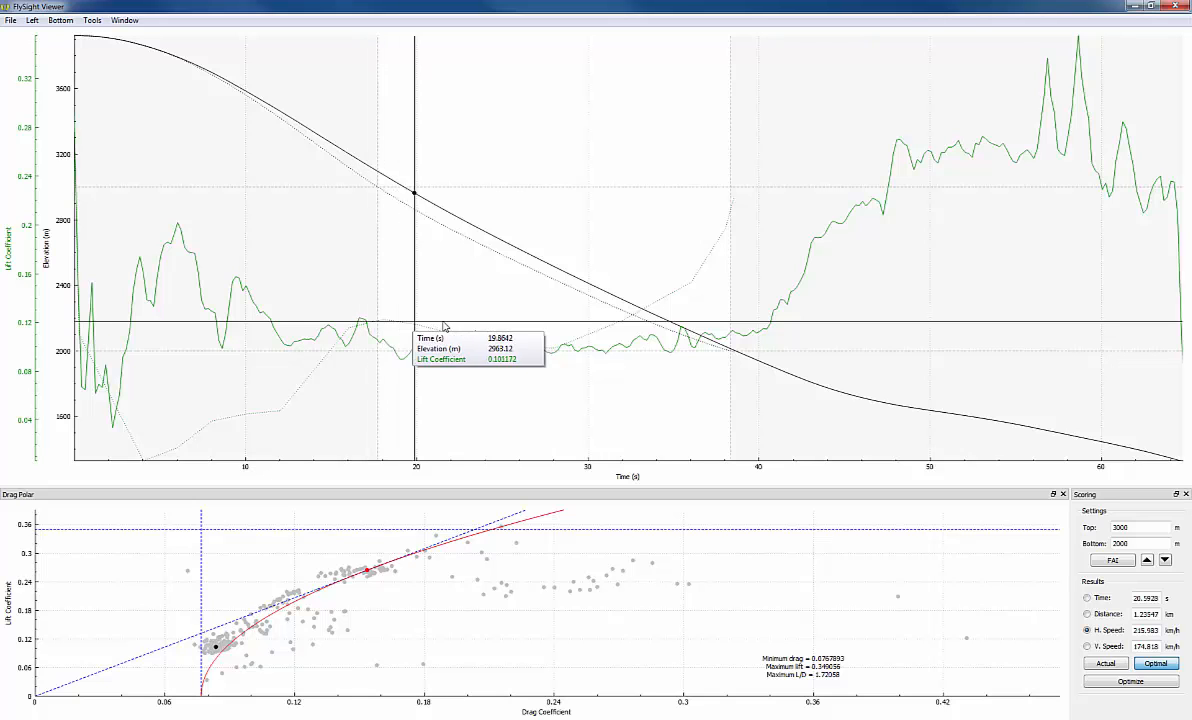
mouse_move(690, 276)
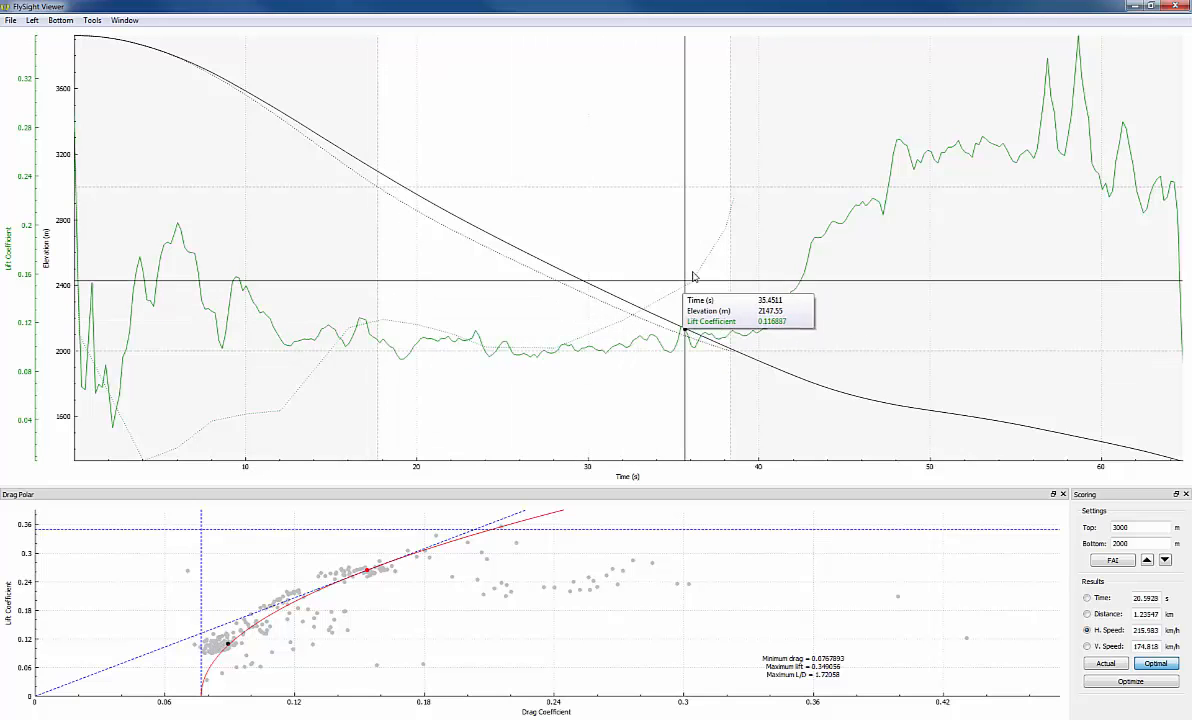
mouse_move(720, 230)
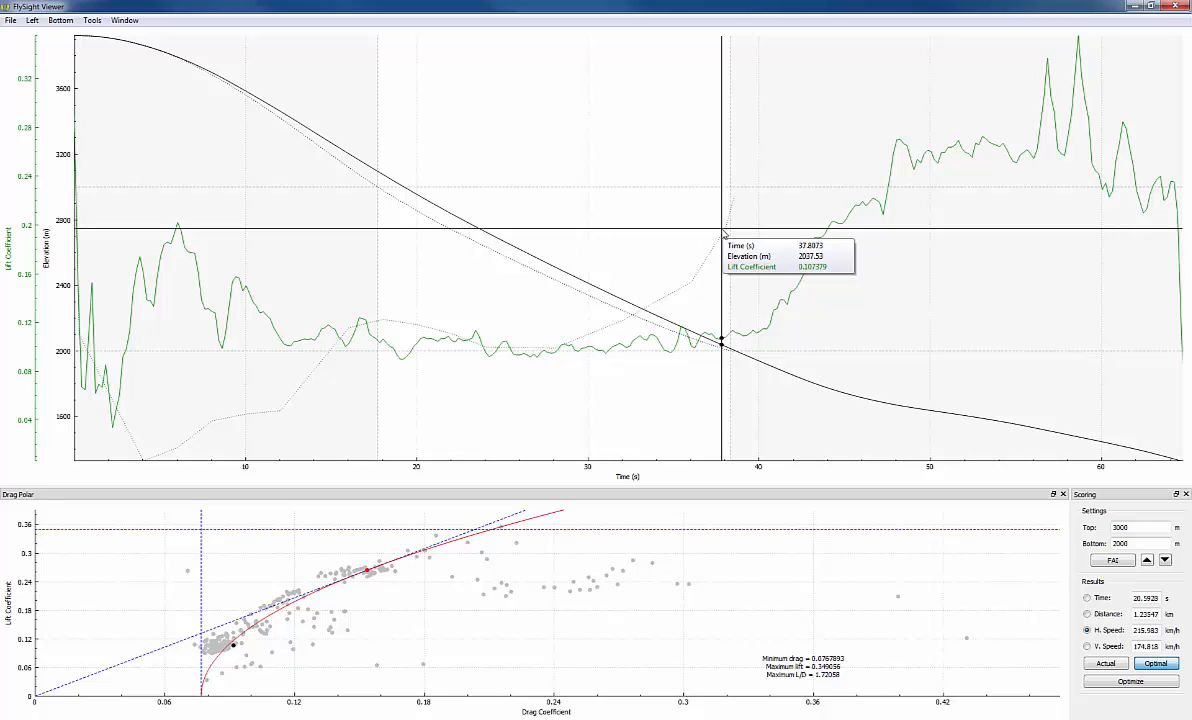
mouse_move(722, 232)
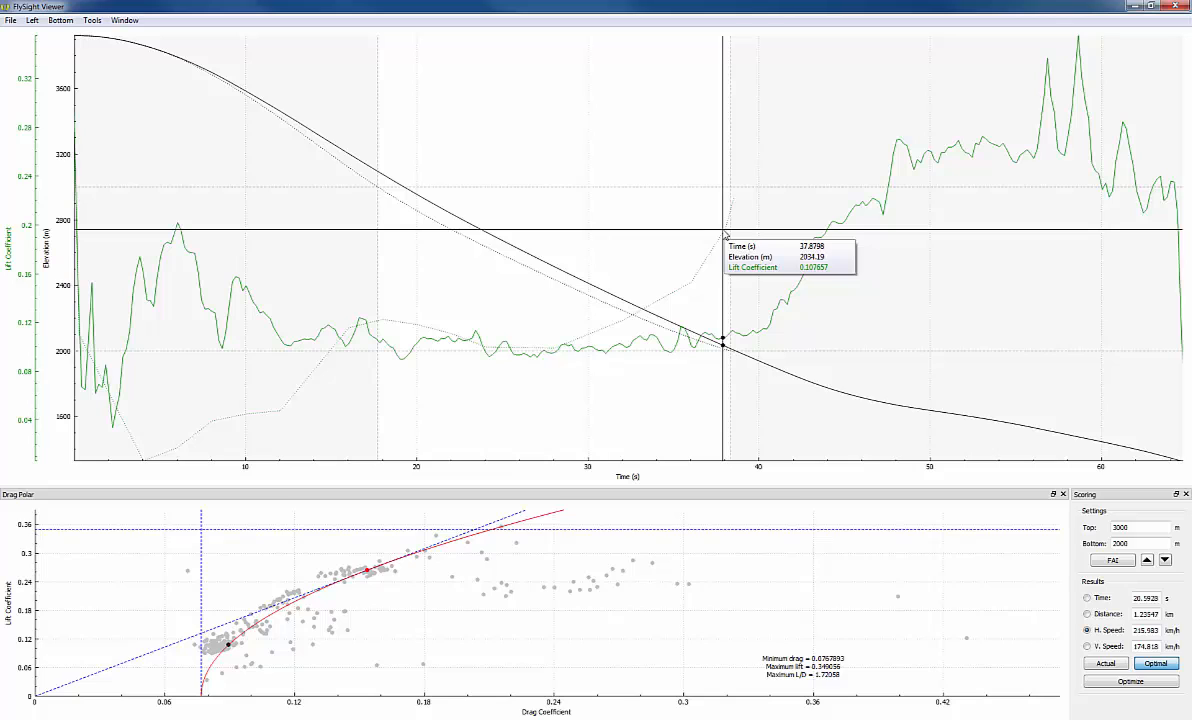
mouse_move(726, 236)
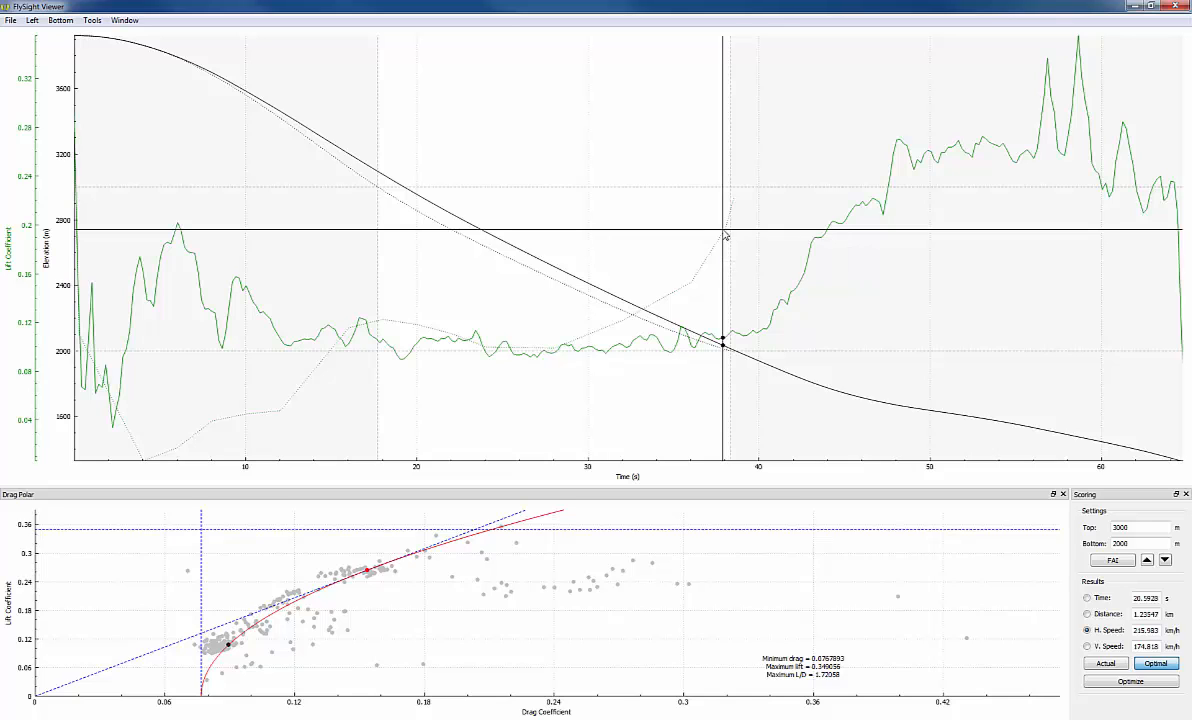